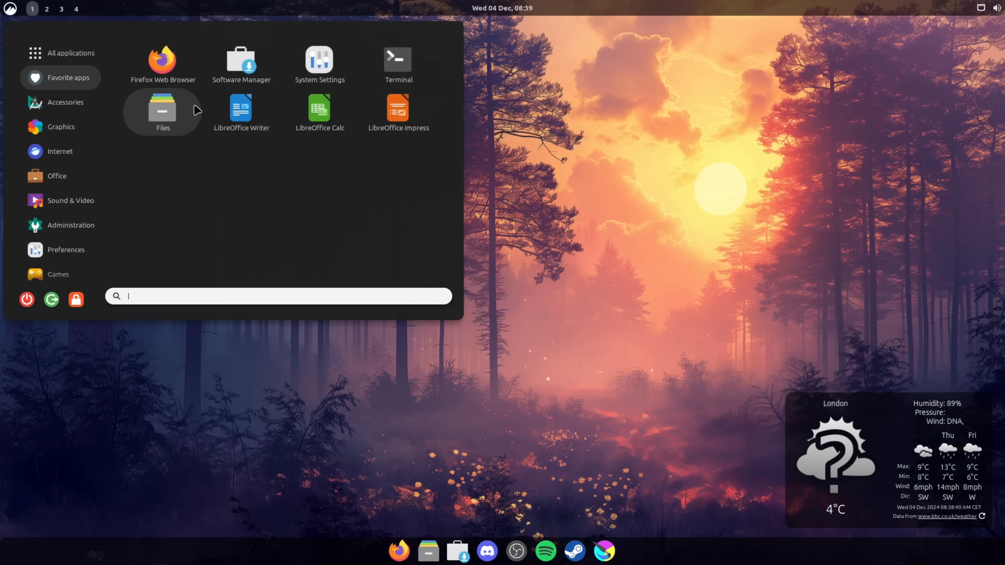
- Make the misty forest sunset photo from Pictures the desktop wallpaper
click(318, 64)
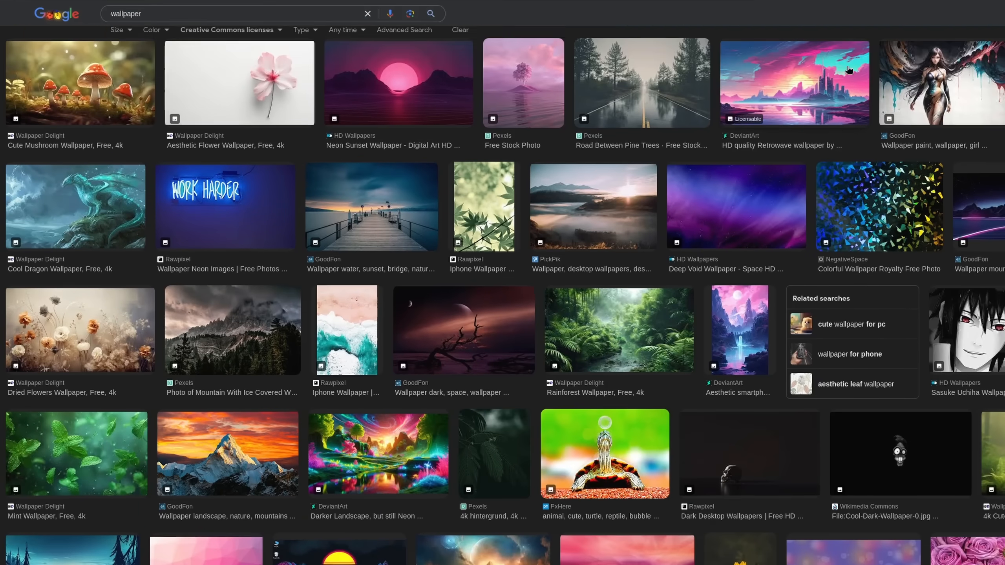
scroll(down, 3)
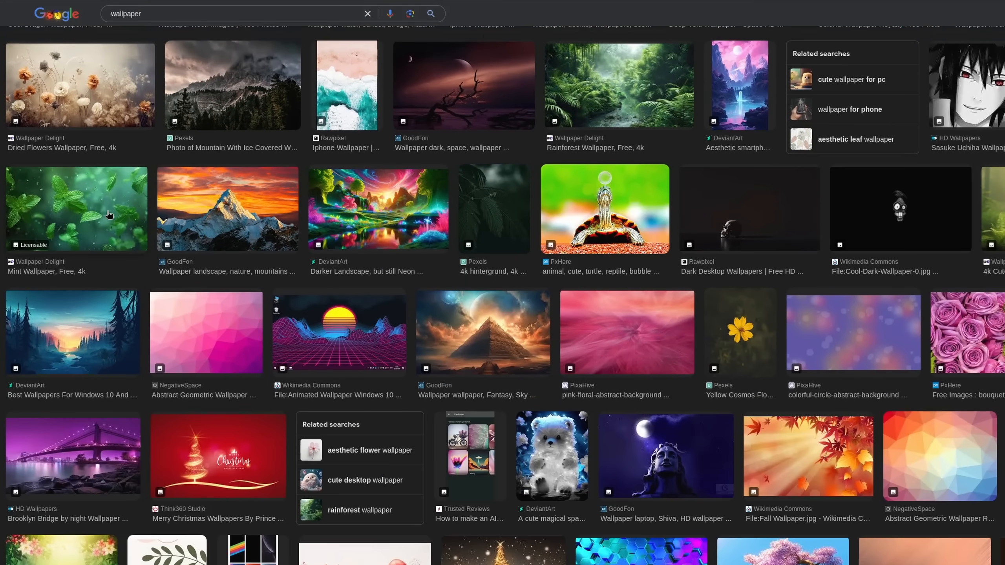
scroll(down, 3)
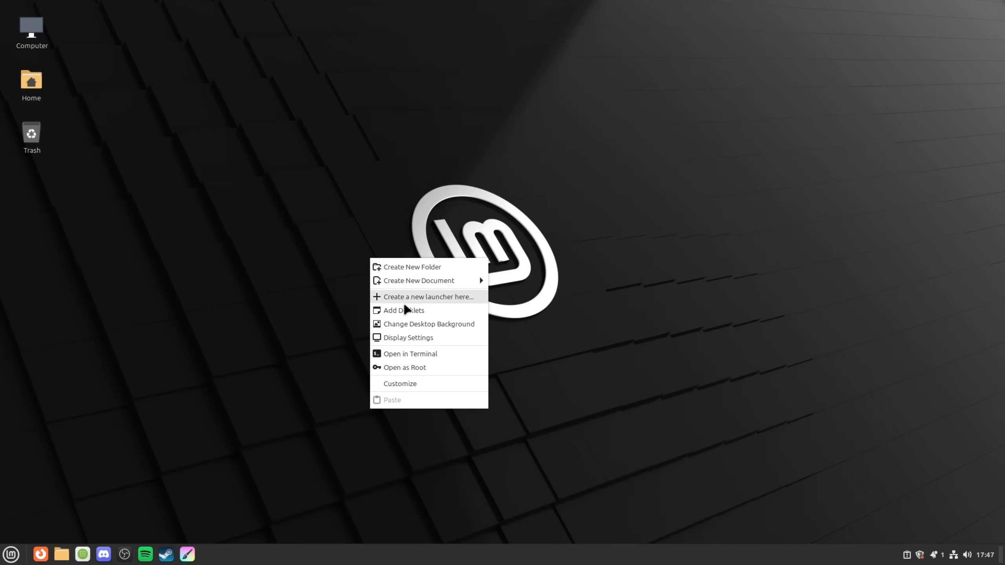
click(429, 323)
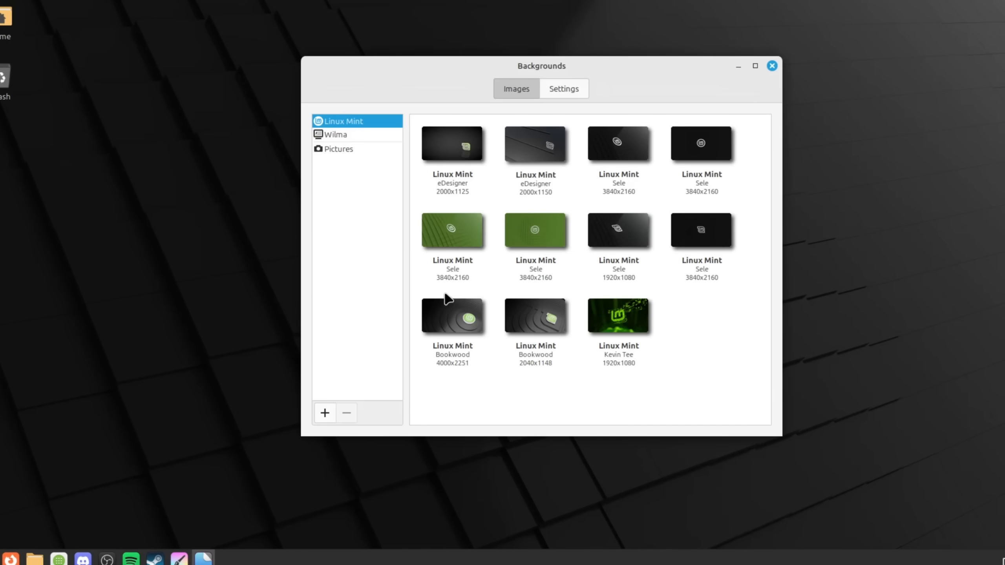
click(338, 149)
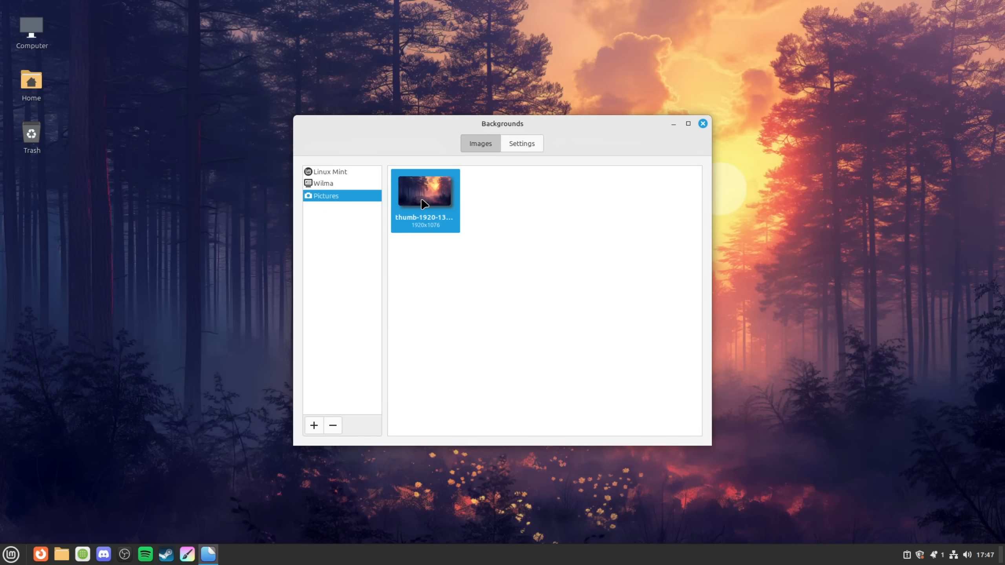
click(520, 143)
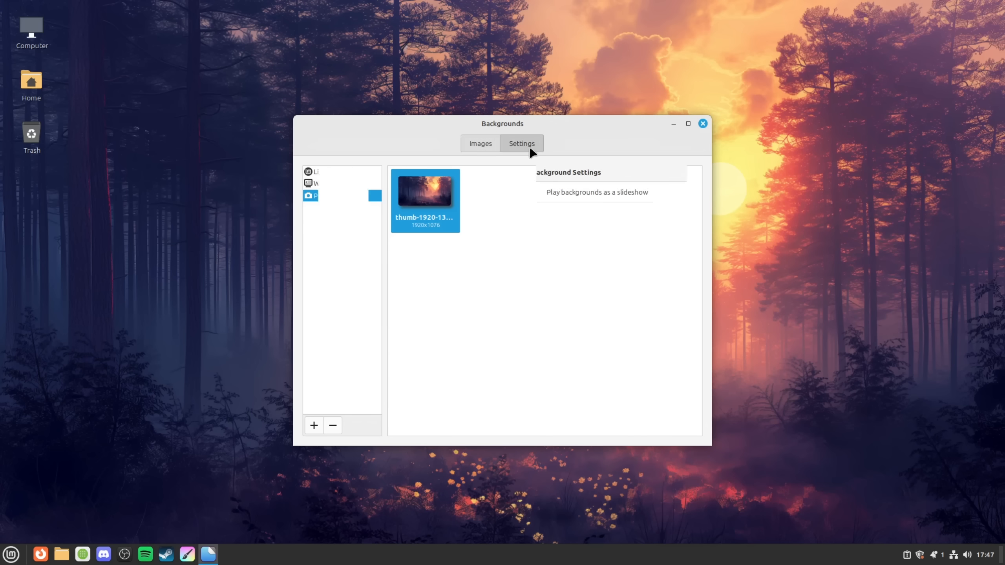
- Keep the picture aspect on Zoom so the photo fills the screen
click(520, 142)
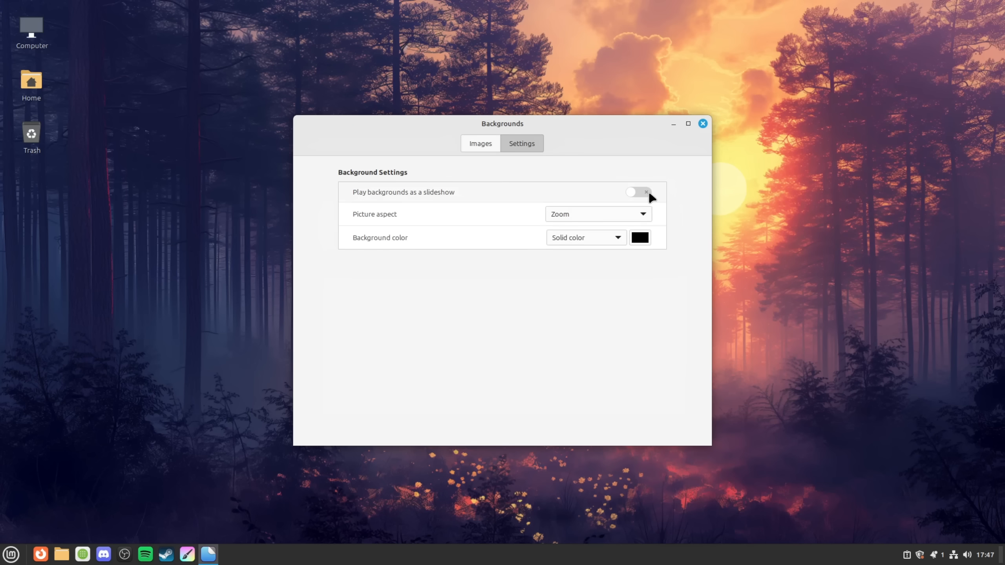
click(637, 193)
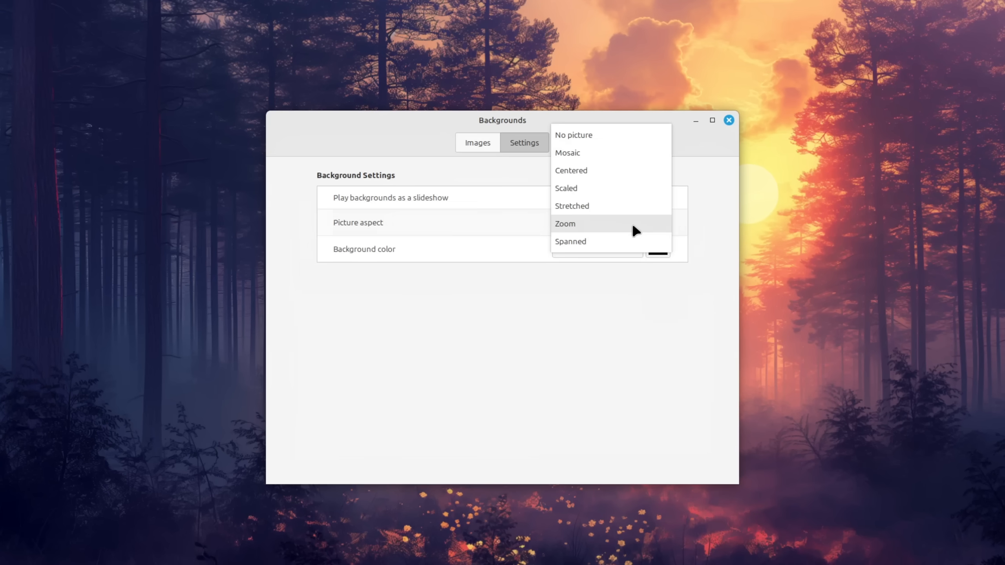
mouse_move(614, 152)
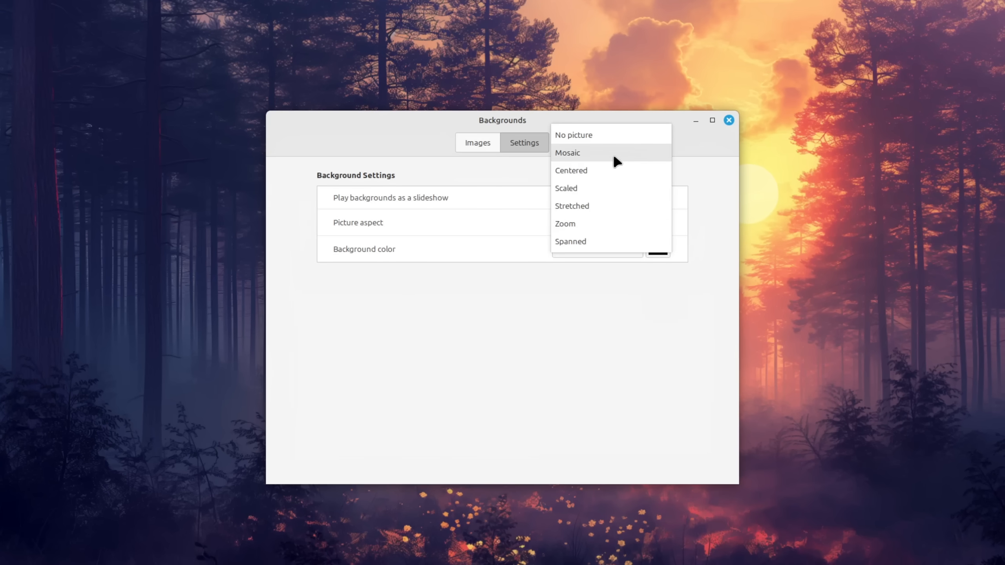
click(728, 121)
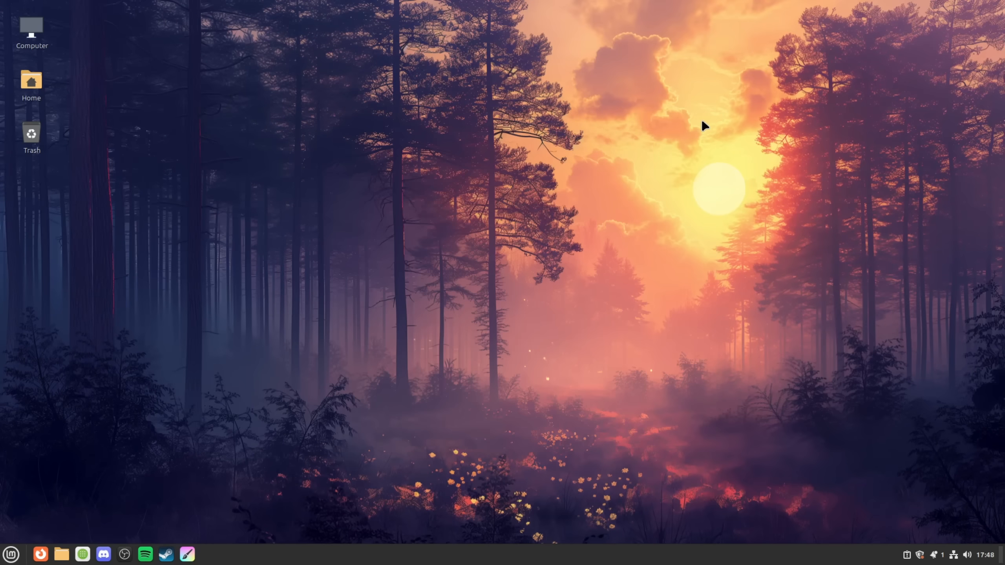
mouse_move(587, 276)
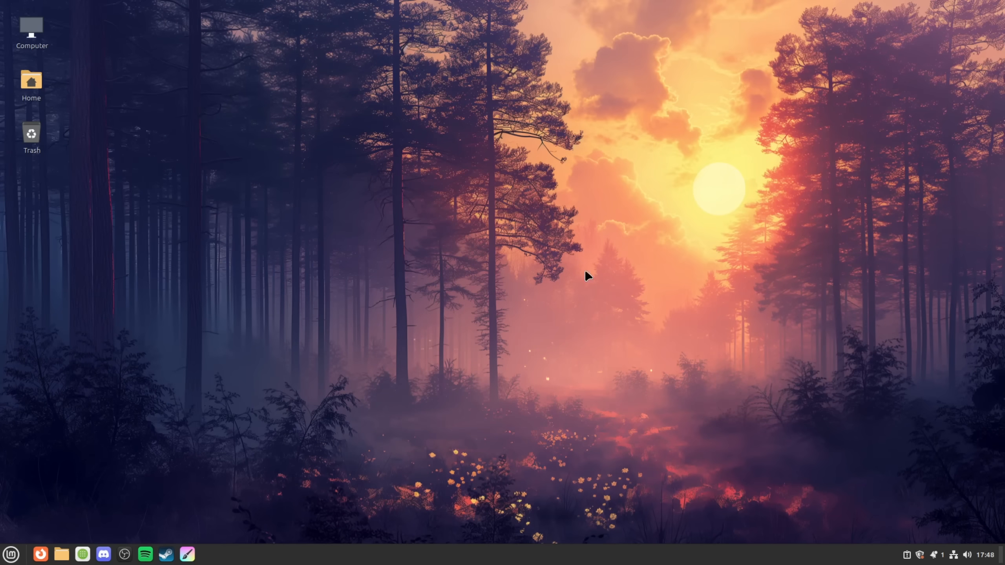
- Move the panel to the top edge of the screen
right_click(485, 555)
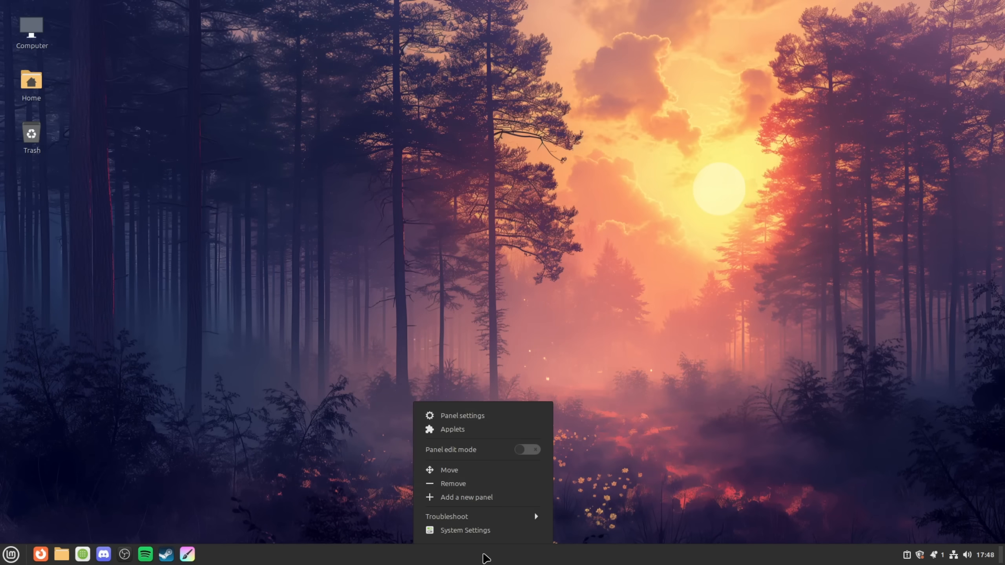
click(449, 470)
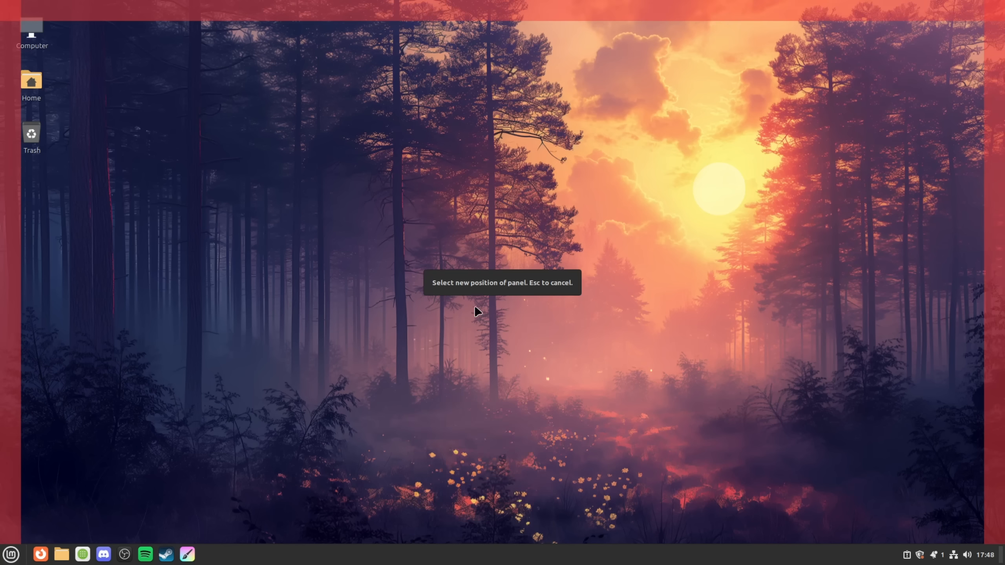
click(499, 10)
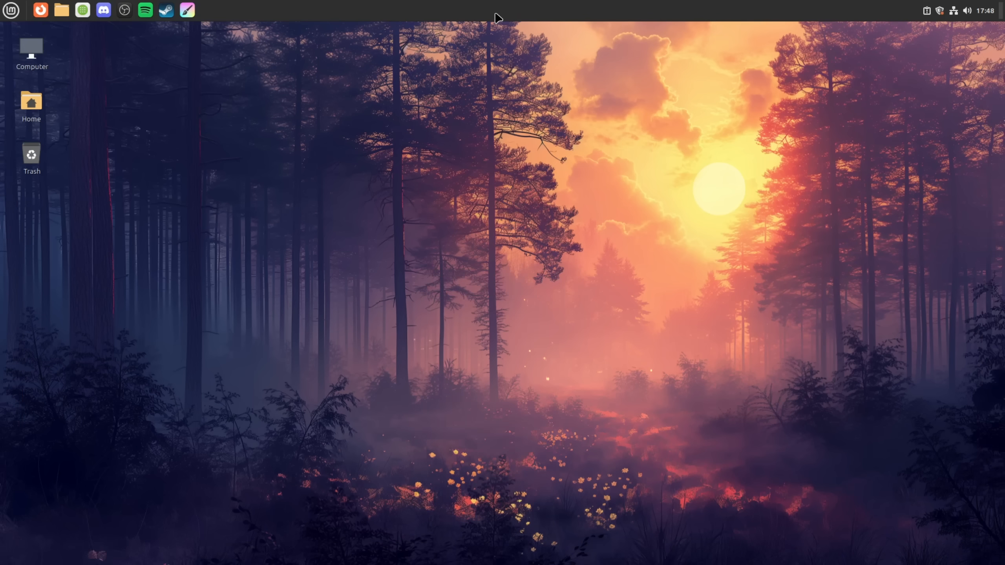
right_click(500, 9)
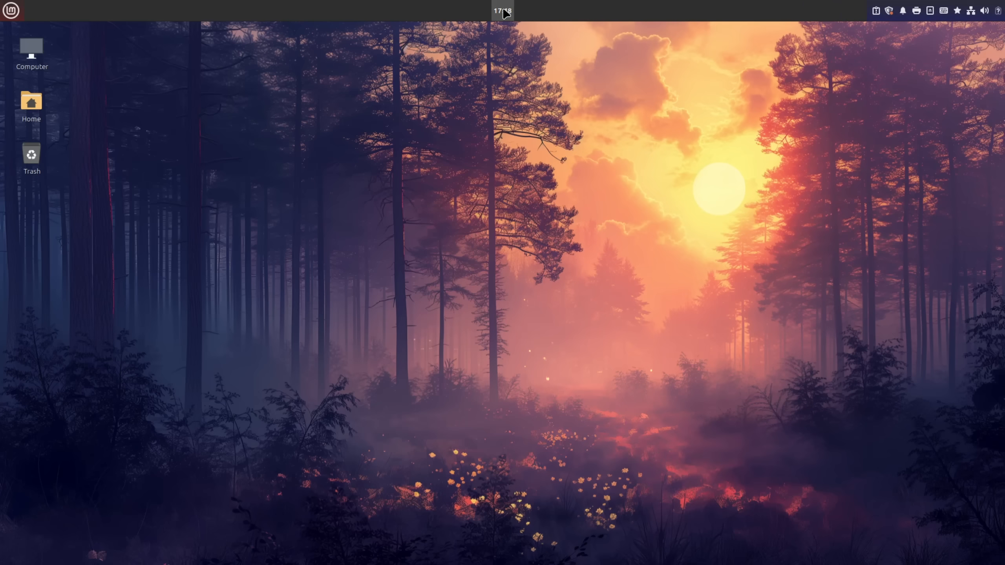
mouse_move(582, 52)
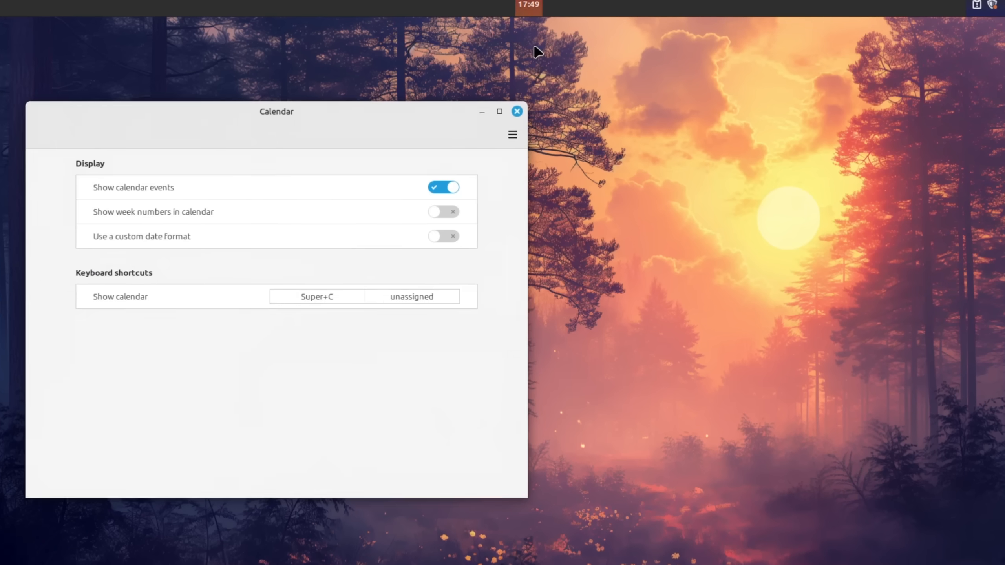
- Enable a custom date format for the clock, using %a %d %b, %R
drag(277, 111, 331, 93)
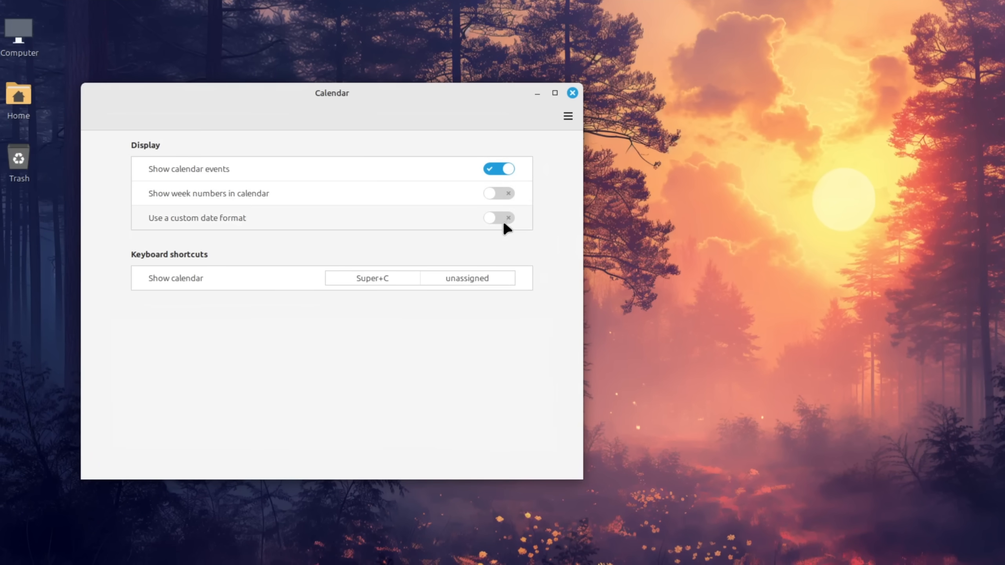
click(499, 217)
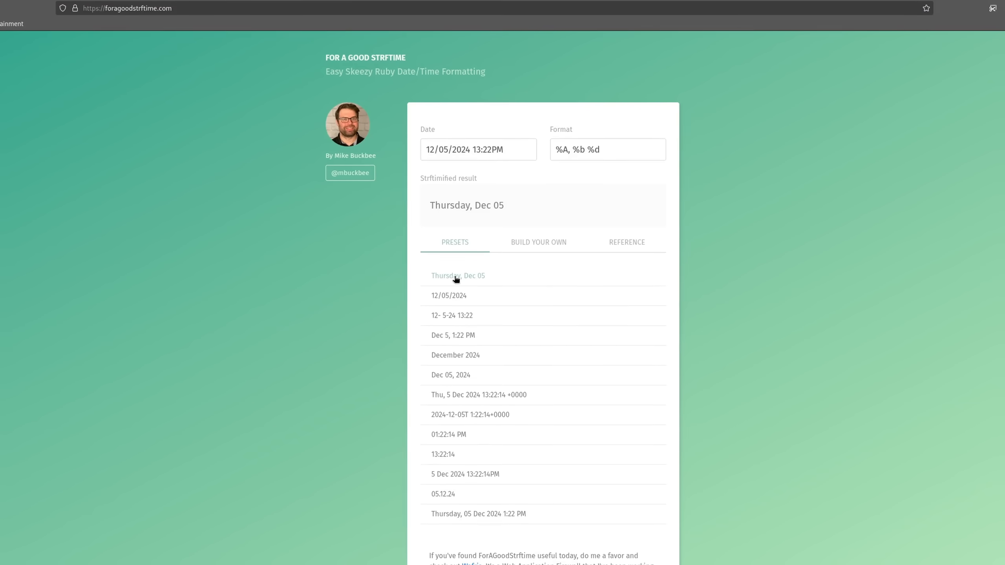
click(448, 296)
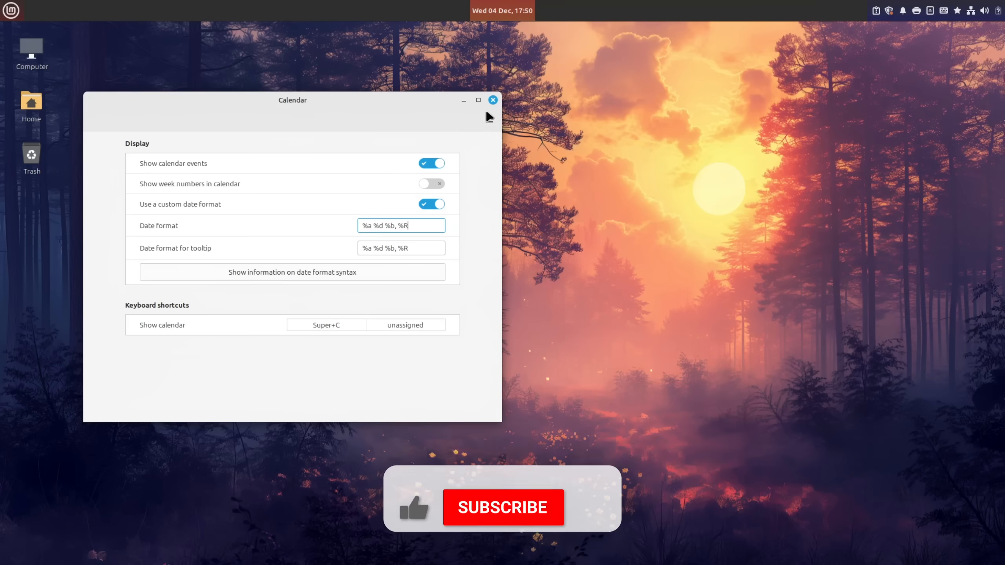
- Close Calendar settings and place the Workspace switcher applet beside the menu
click(492, 100)
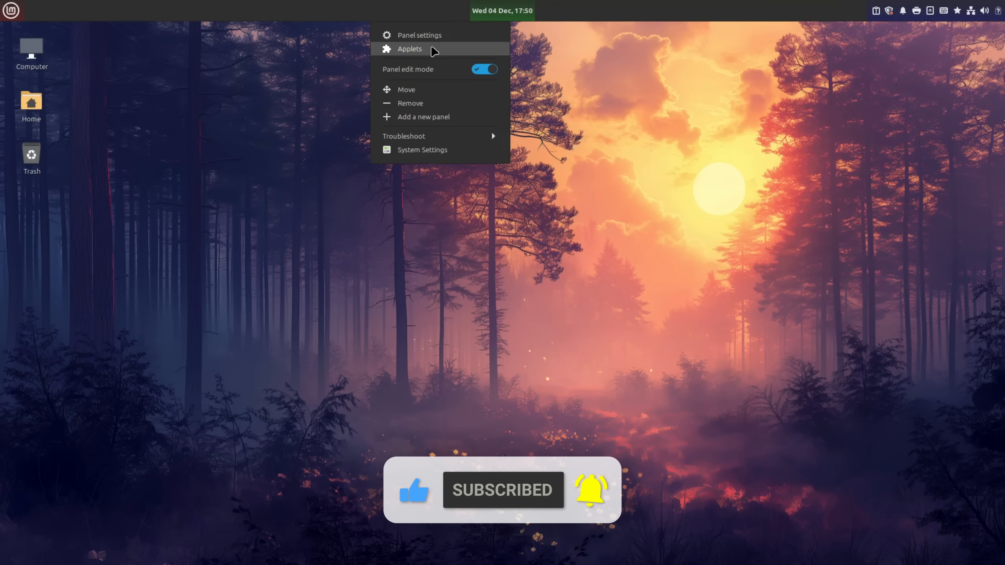
click(410, 48)
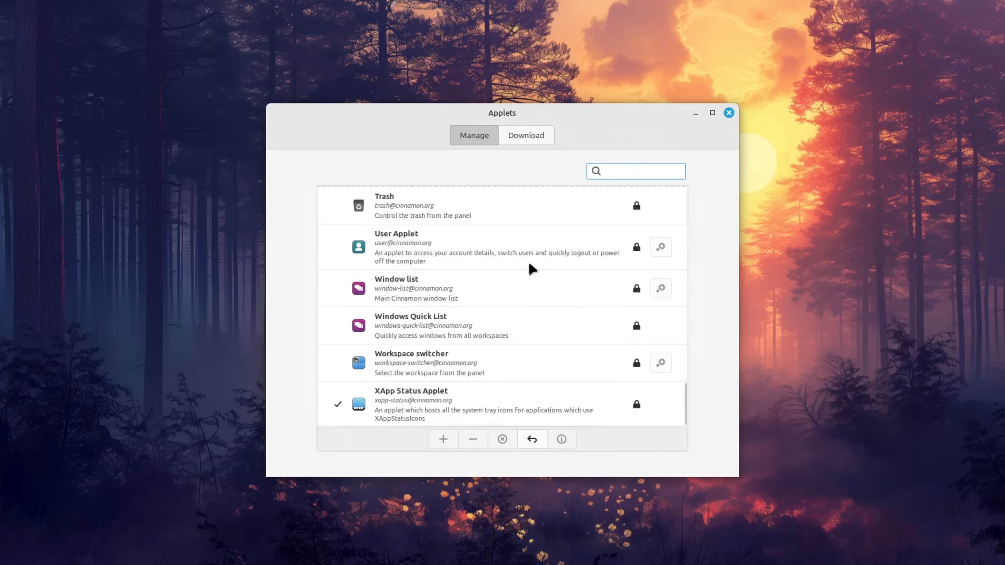
click(448, 362)
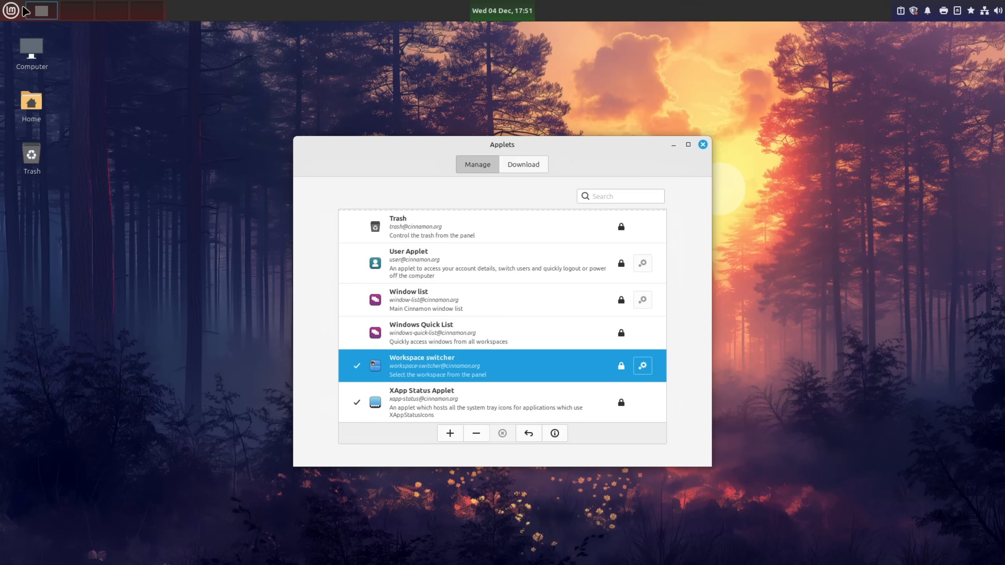
click(641, 365)
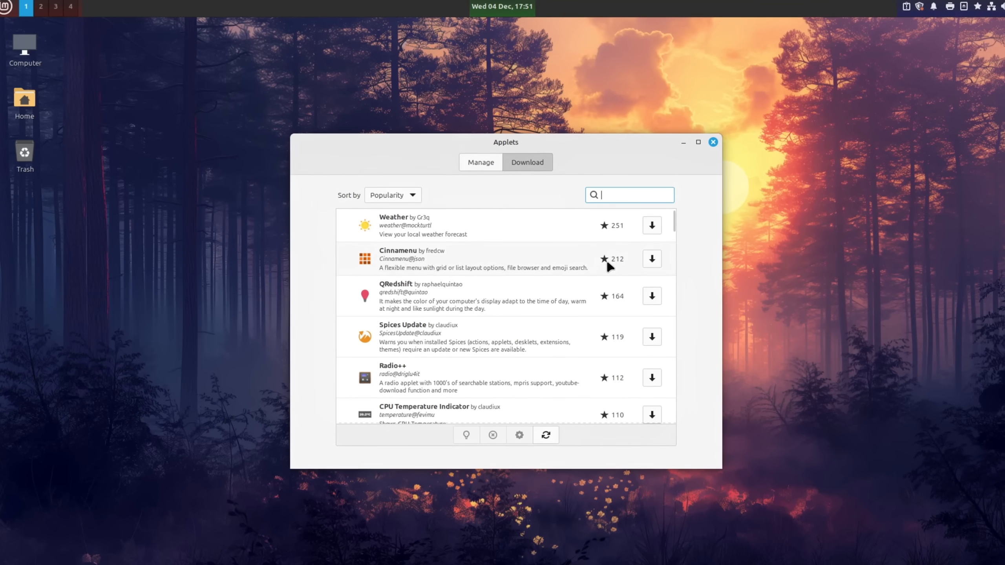
- Download Cinnamenu, then add it to the panel from the installed applets list
click(651, 259)
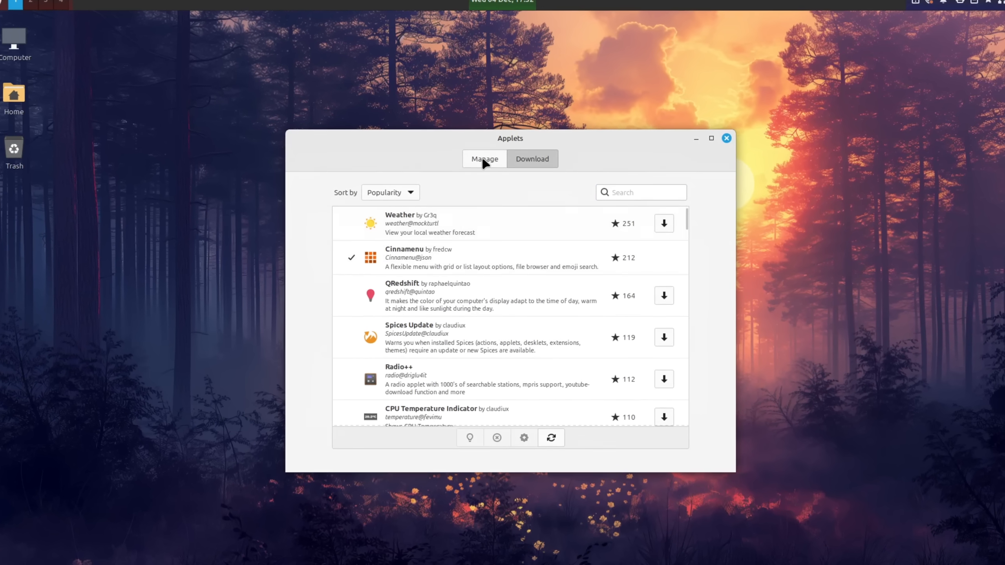
click(484, 156)
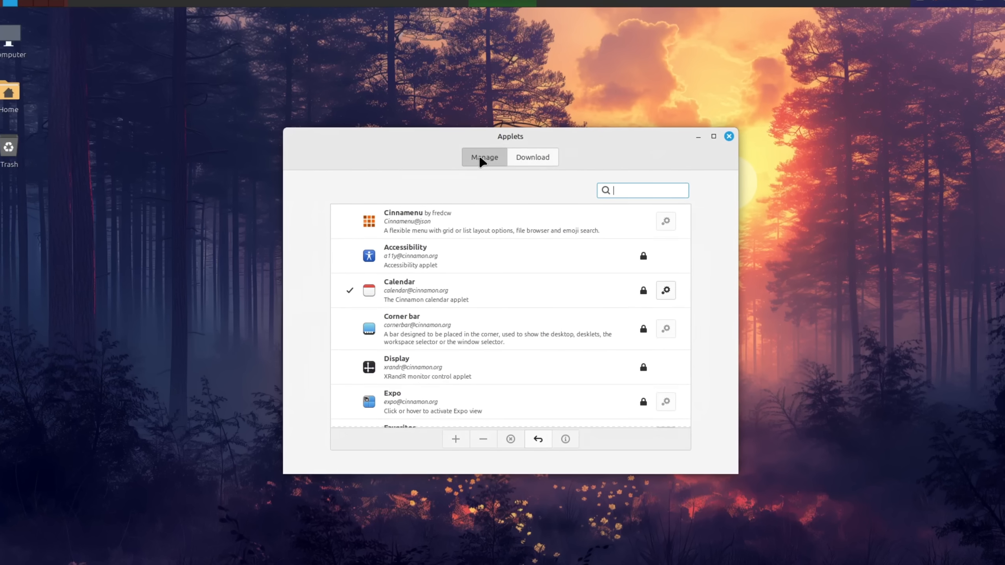
click(490, 221)
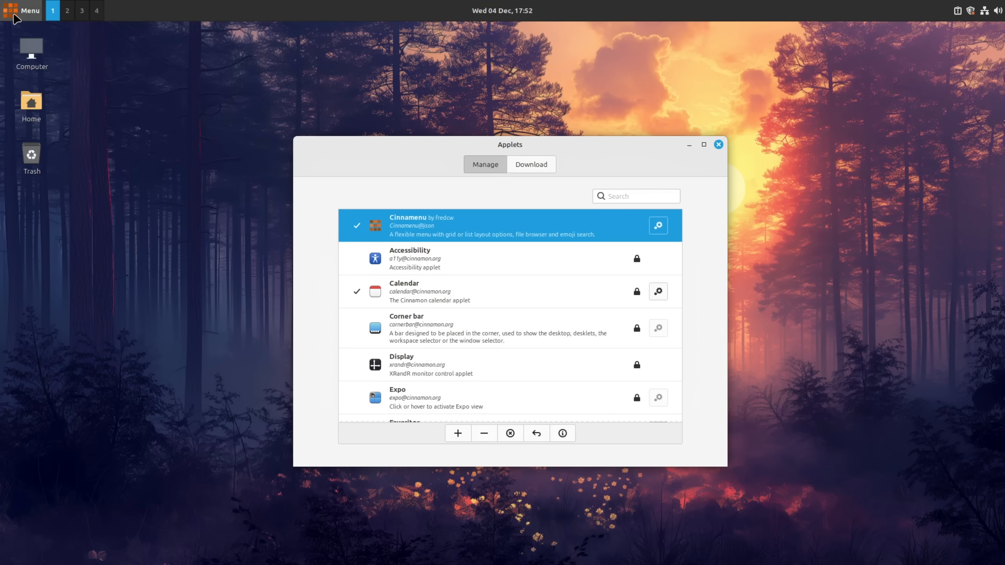
- Set sidebar favorites and description placement to None, and check the Favorite apps category
click(23, 11)
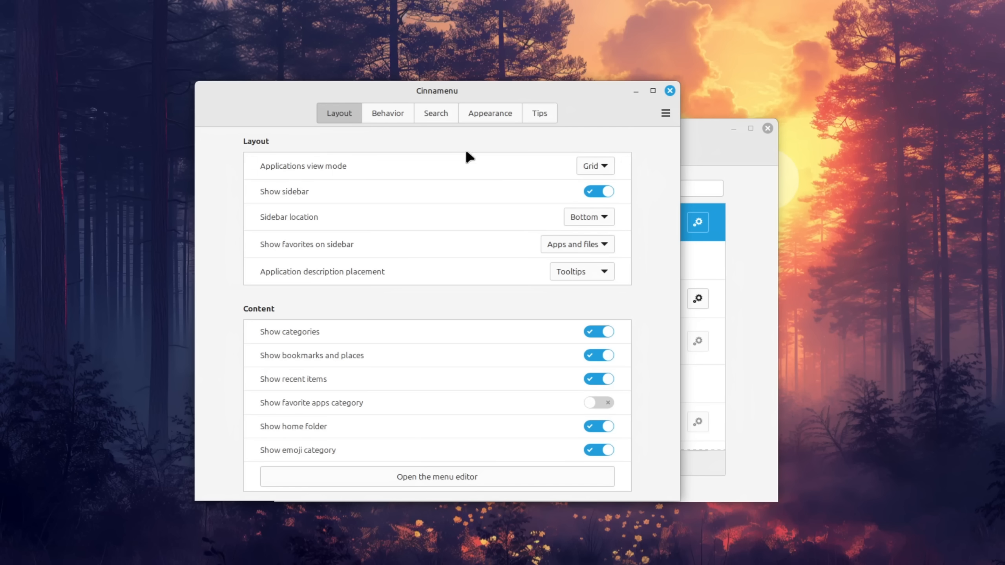
mouse_move(572, 246)
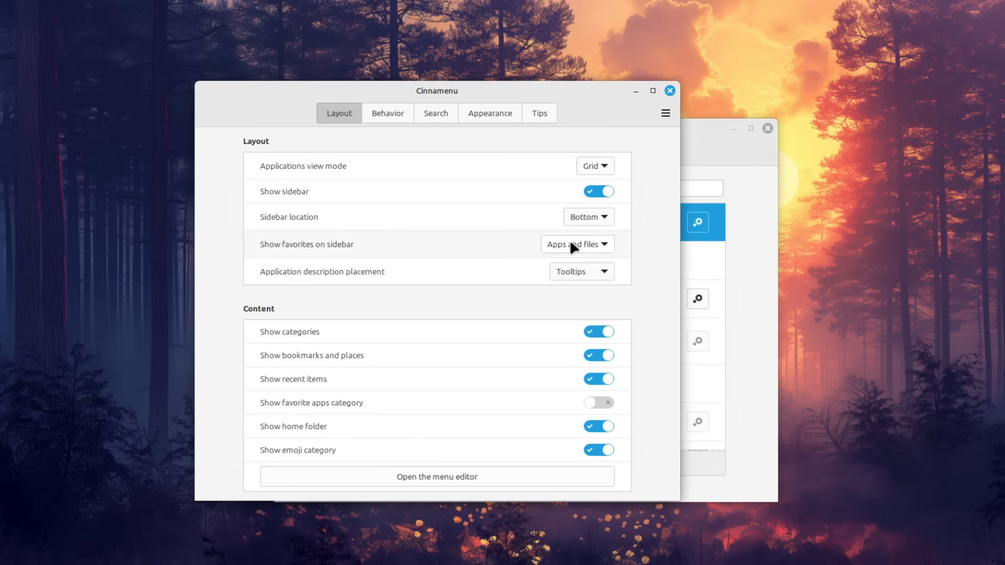
click(575, 244)
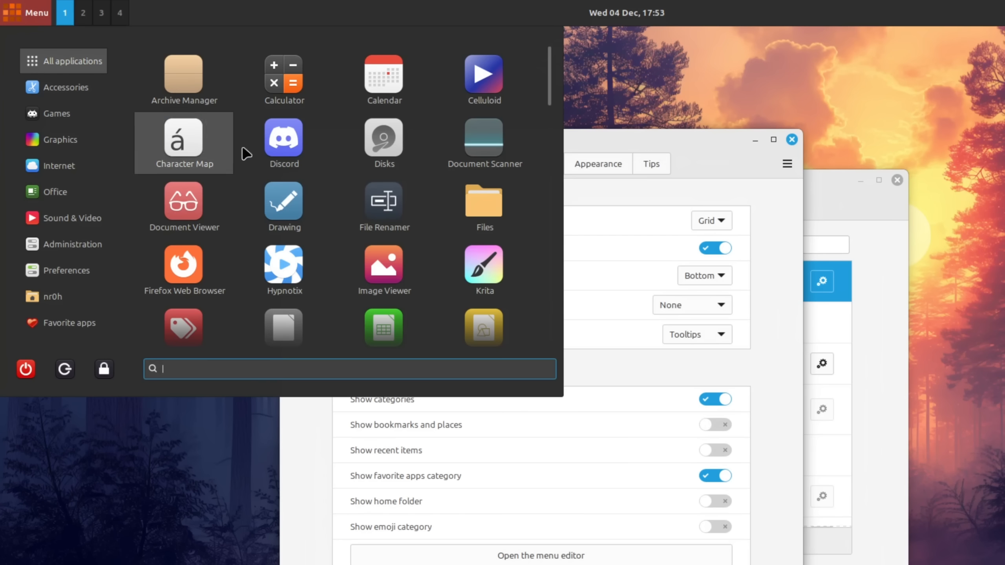
mouse_move(383, 140)
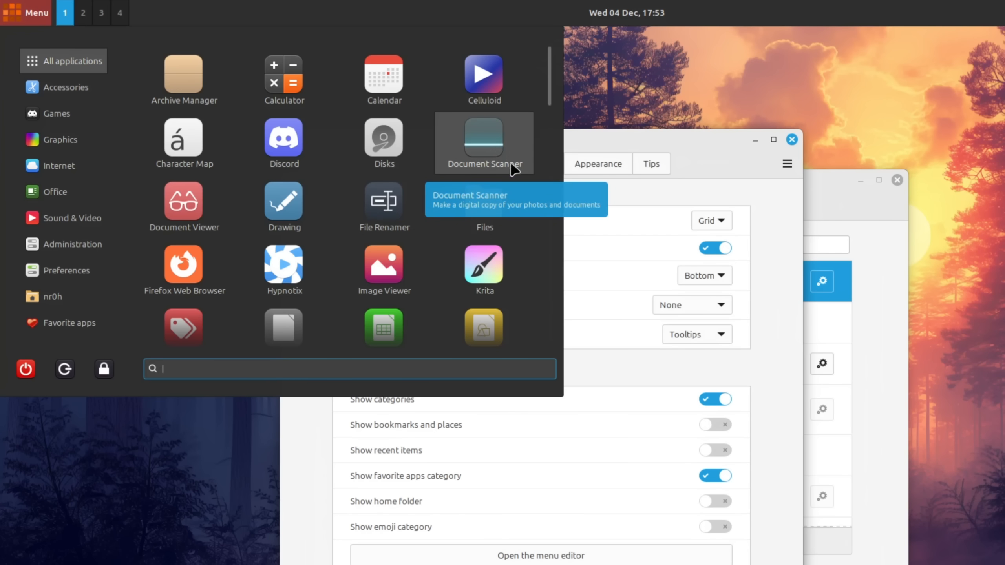
click(696, 334)
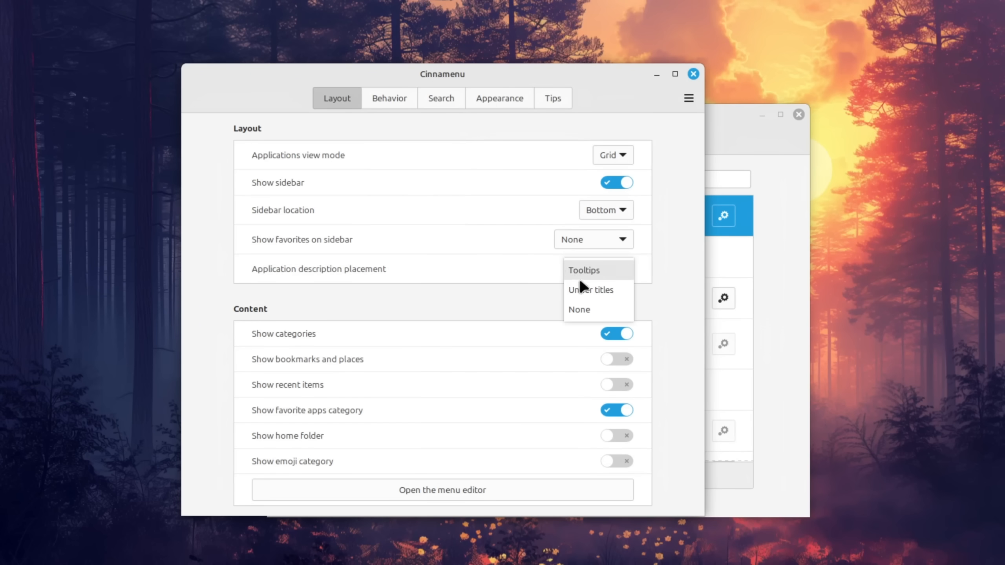
click(578, 309)
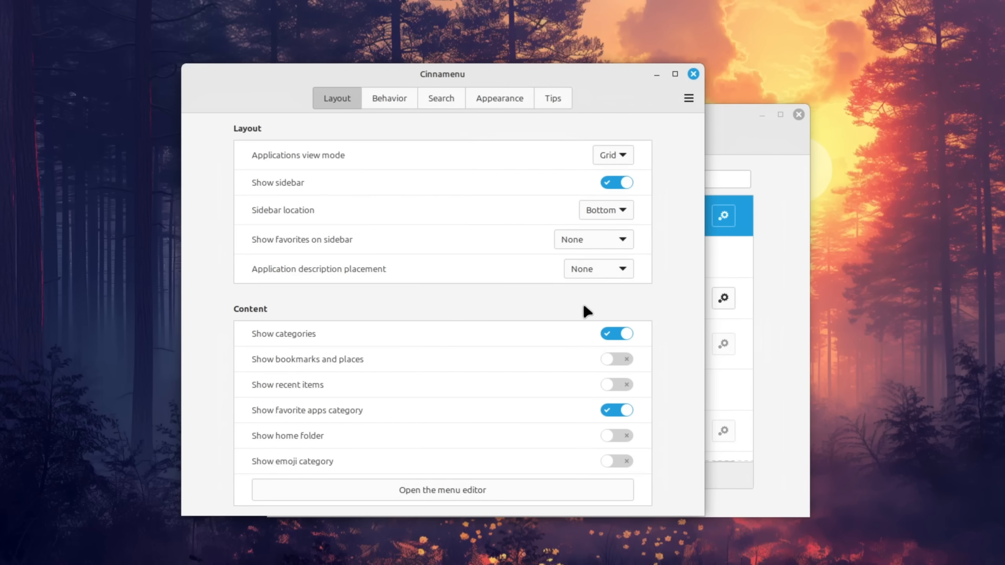
click(25, 11)
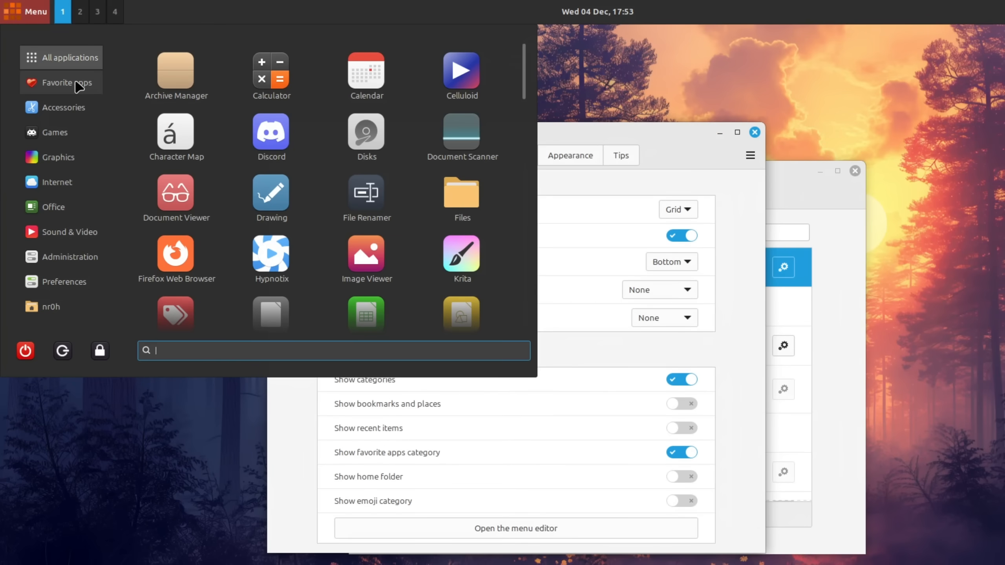
click(65, 82)
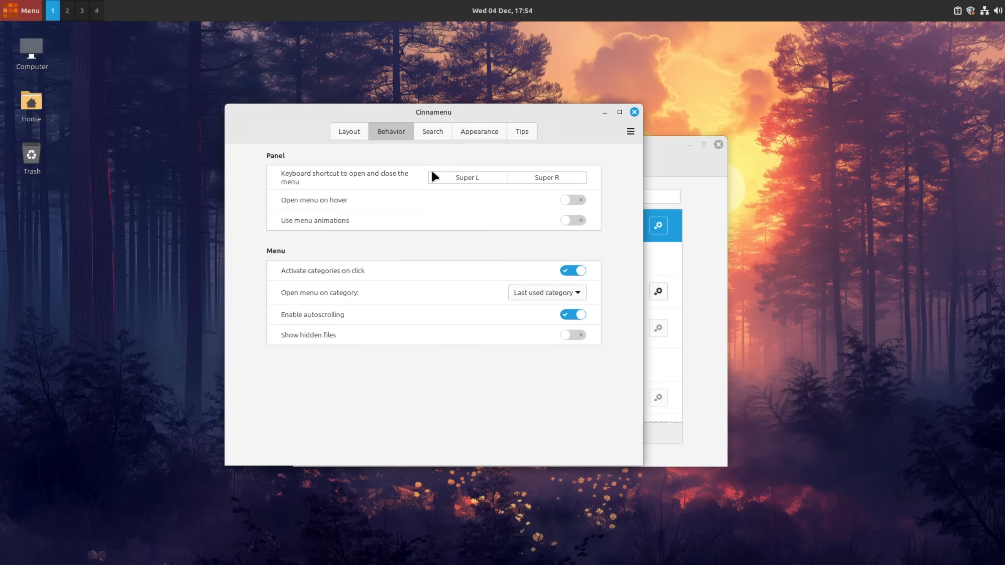
- Enable menu animations and turn off Activate categories on click, then test the menu
click(572, 220)
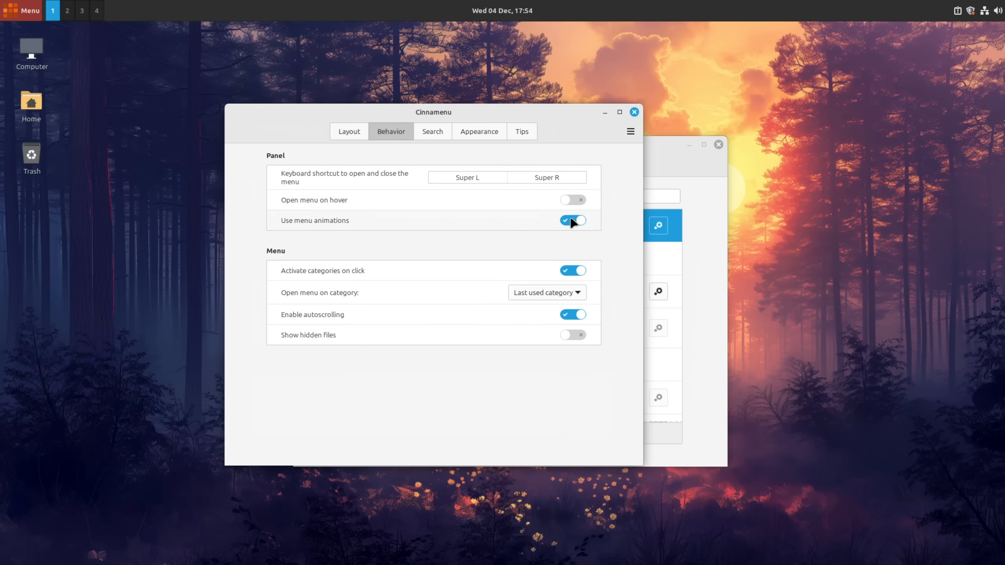
click(572, 269)
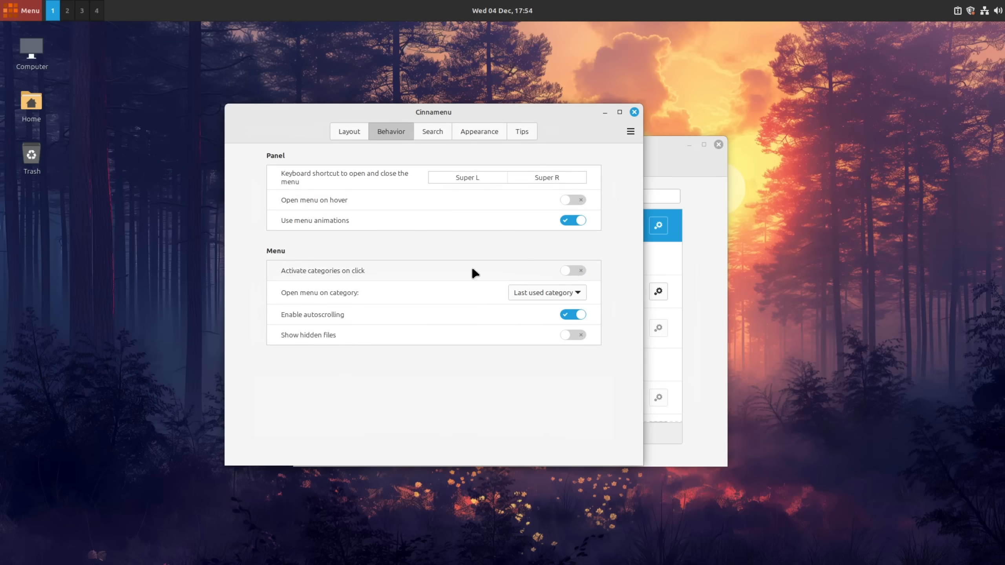
click(24, 10)
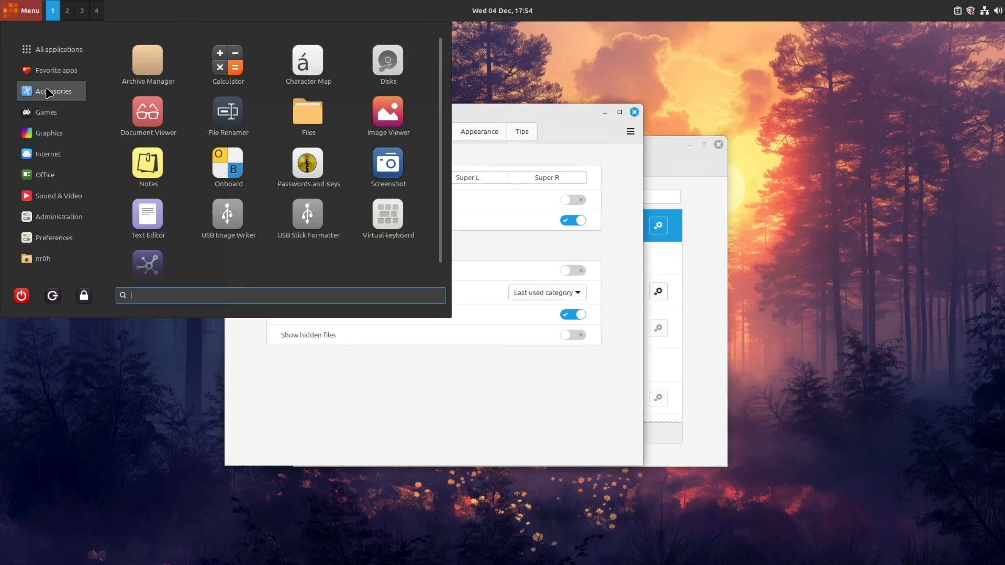
click(546, 292)
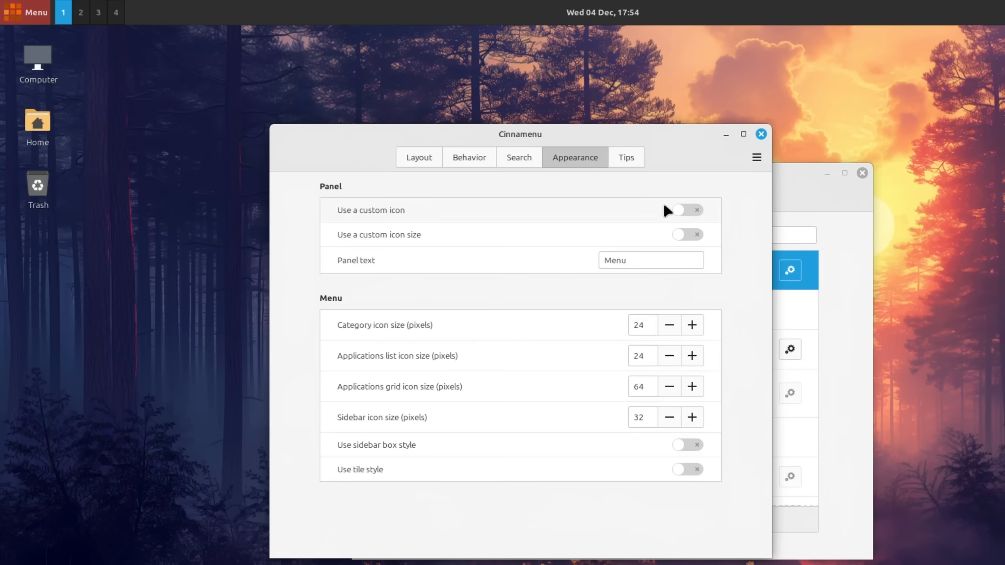
- Use a custom menu icon with no panel text, resize icons, and close settings
click(687, 210)
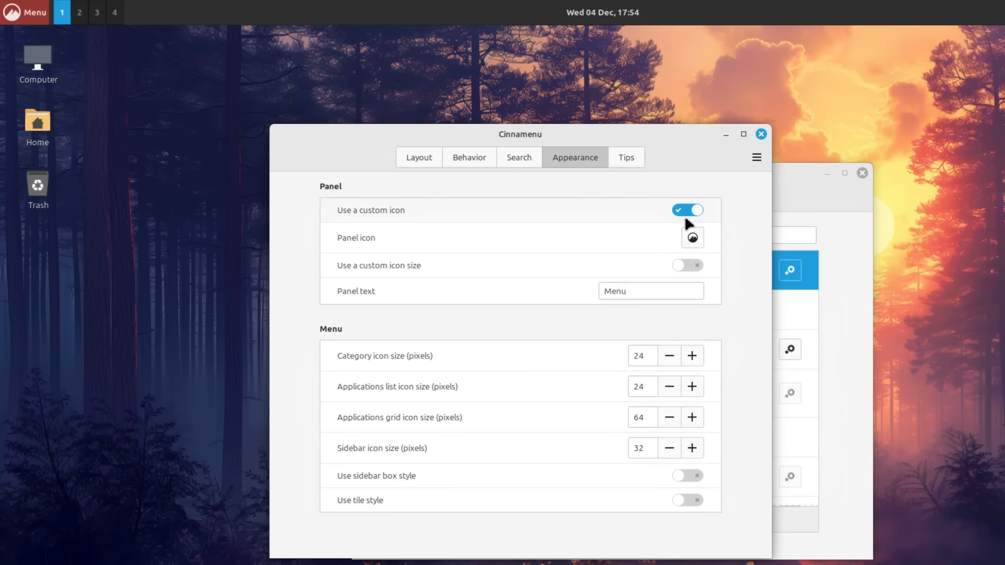
triple_click(650, 291)
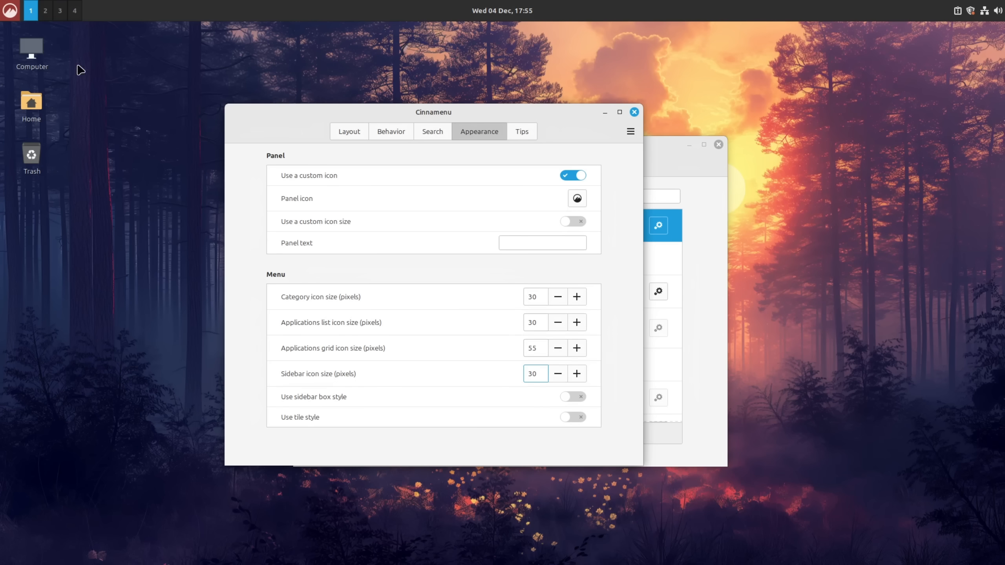
click(9, 11)
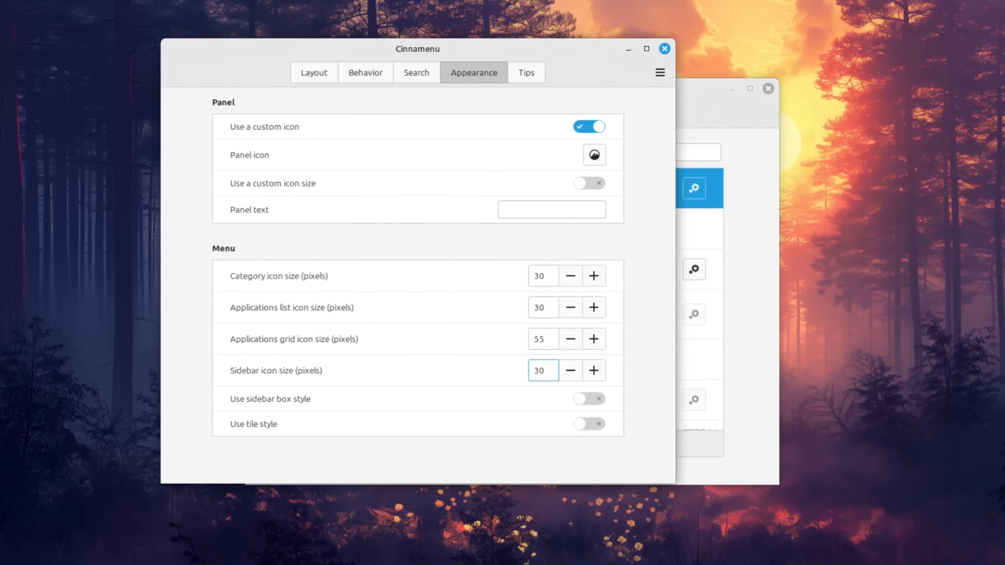
click(665, 49)
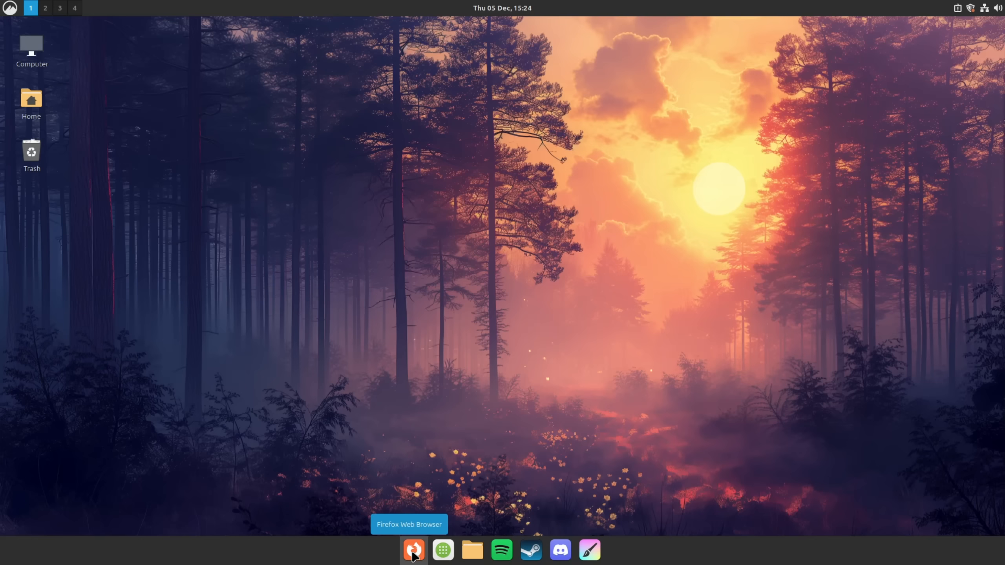
mouse_move(559, 550)
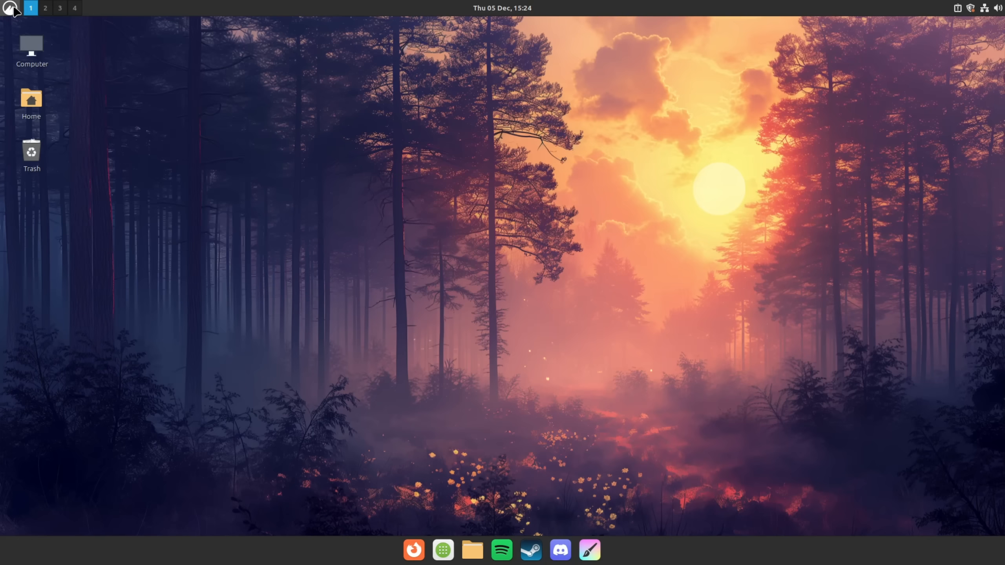
click(9, 8)
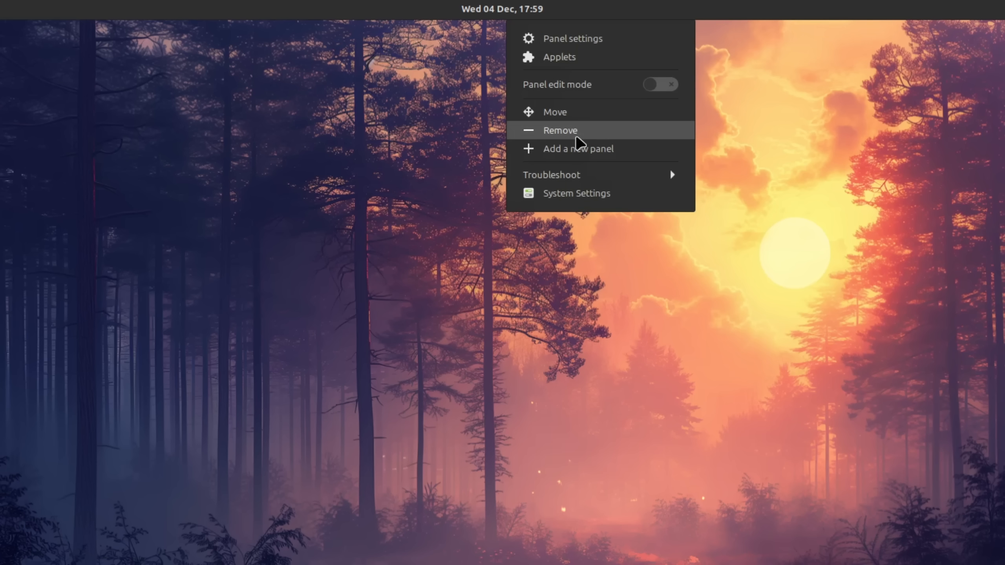
- Rework the panels with Remove and Applets, then launch System Settings
click(577, 149)
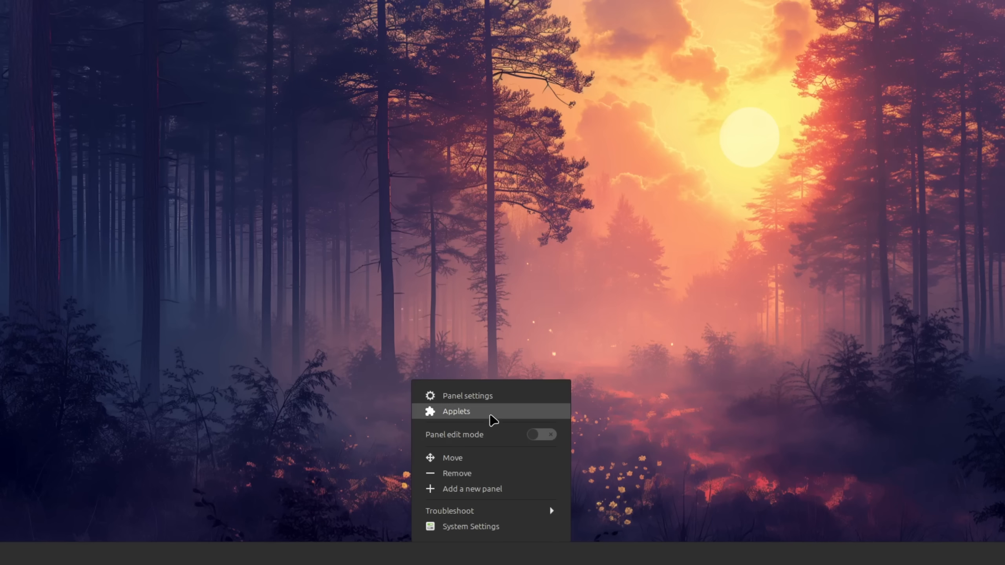
click(456, 412)
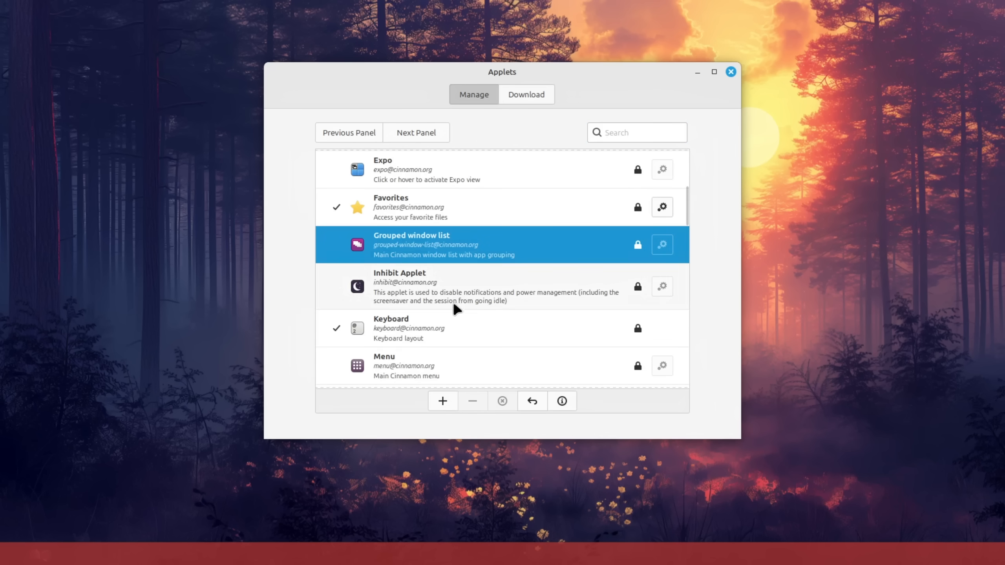
click(441, 400)
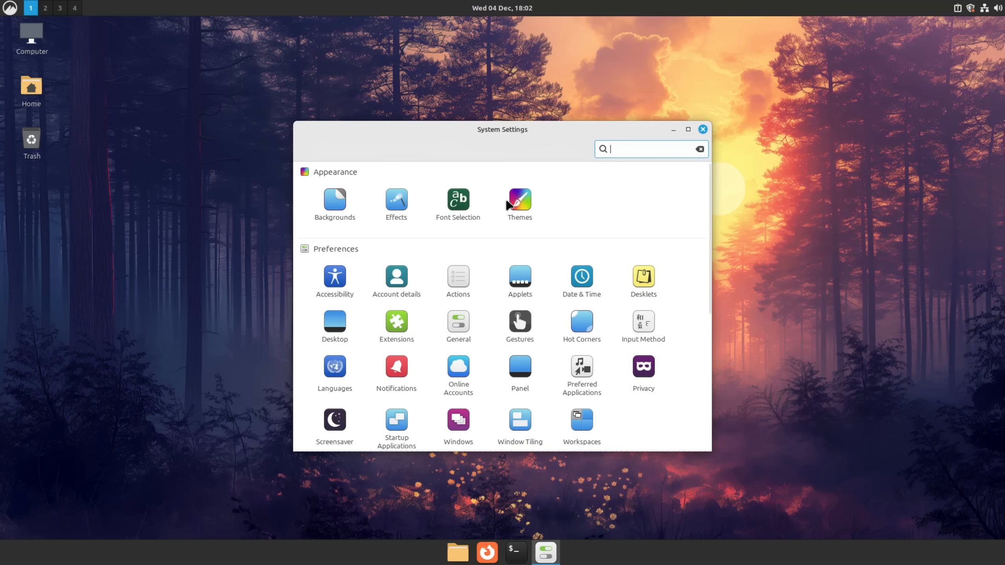
- Choose Orchidea as the Desktop theme in Themes settings
click(519, 204)
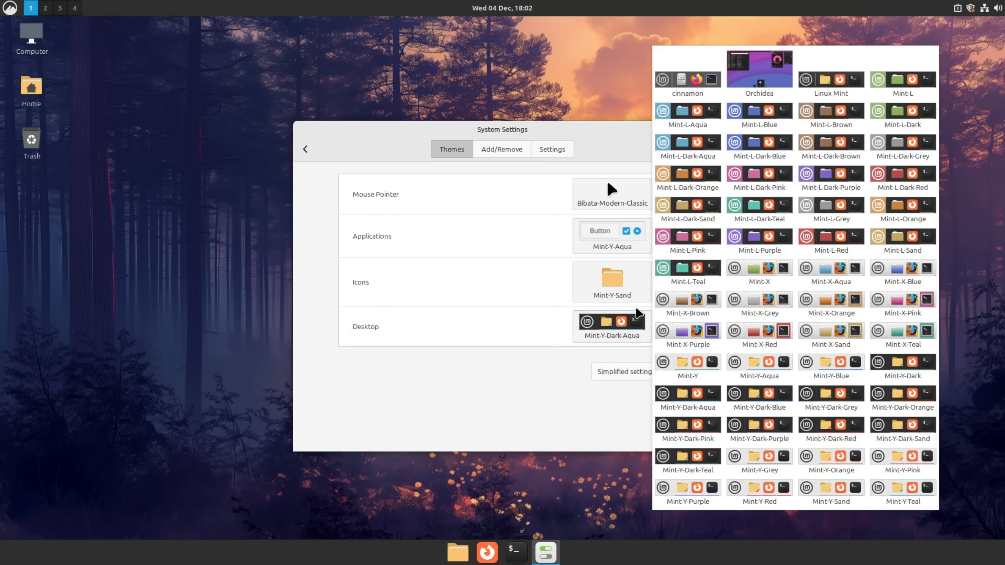
click(758, 69)
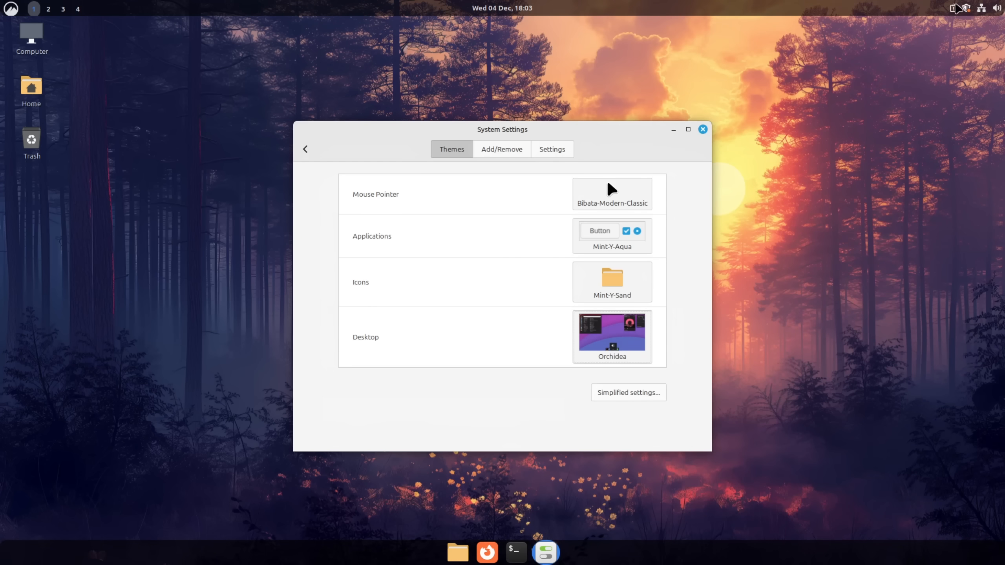
mouse_move(406, 179)
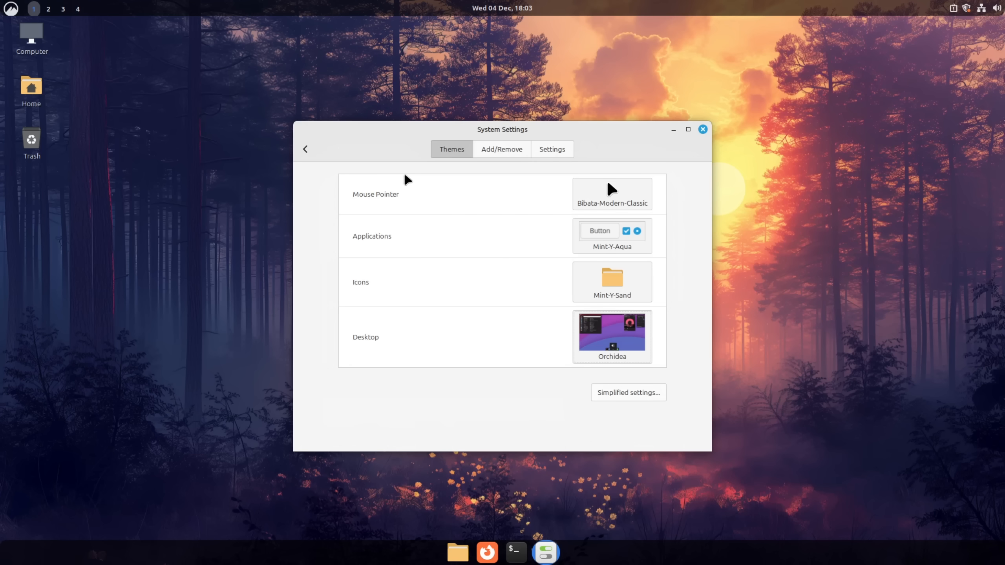
- Search 'papirus cinnamon' in Firefox and open the Papirus page on cinnamon-look.org
click(702, 129)
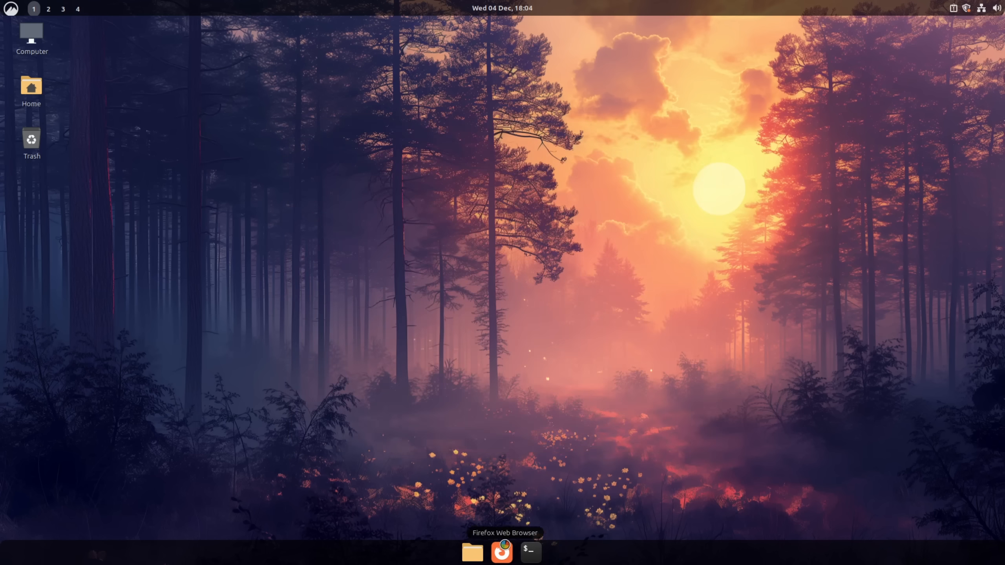
click(501, 551)
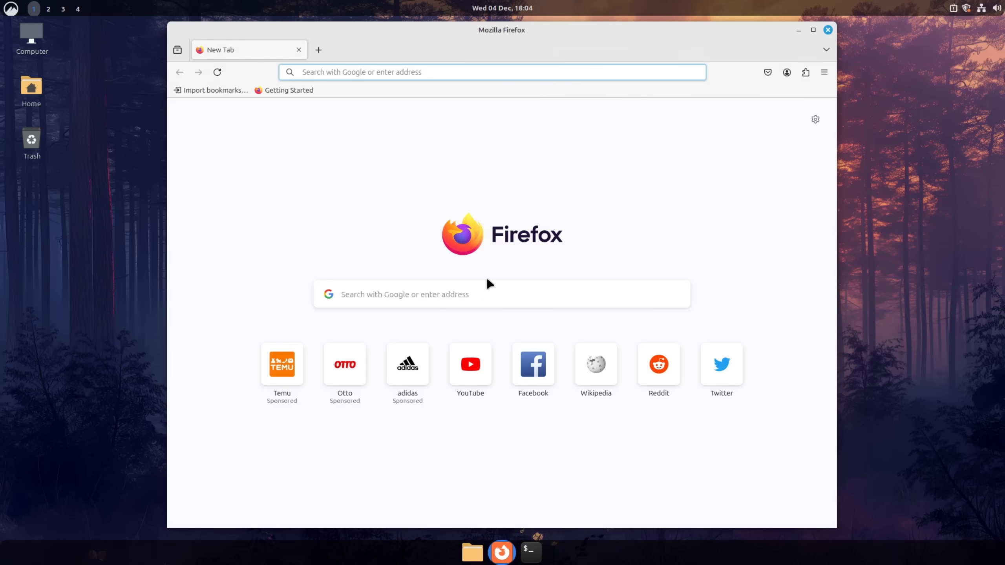
text(papirus cinnamon)
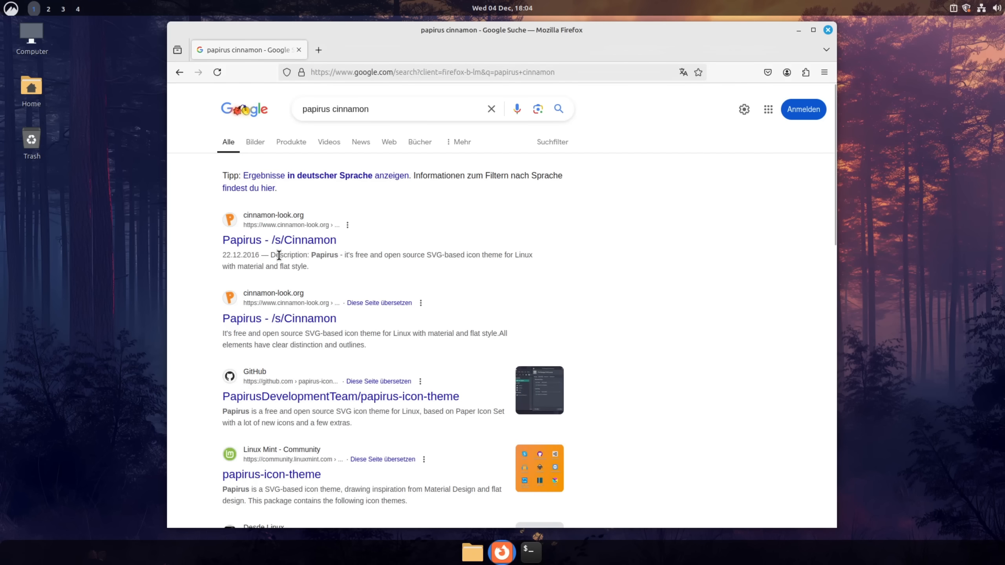
click(278, 240)
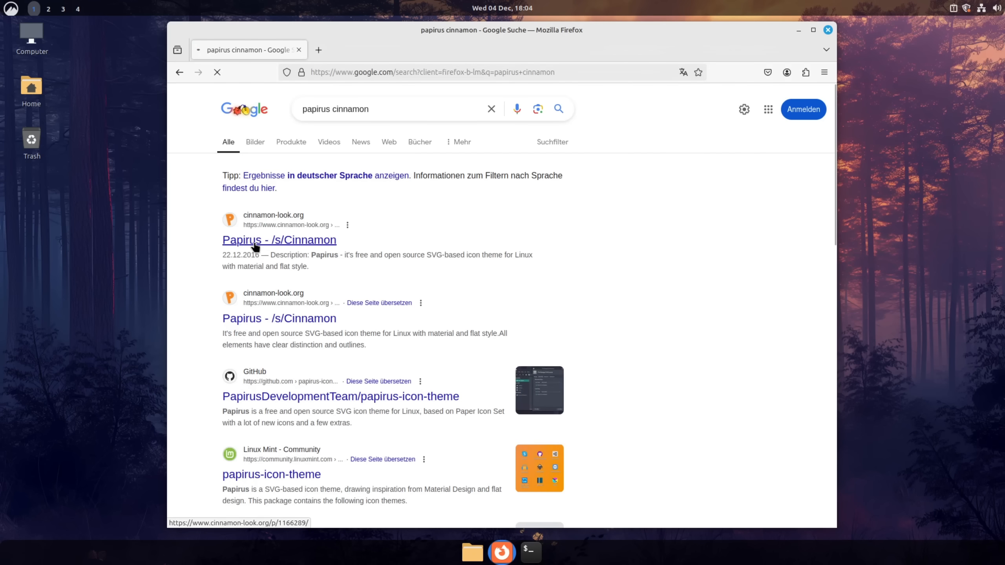
click(279, 240)
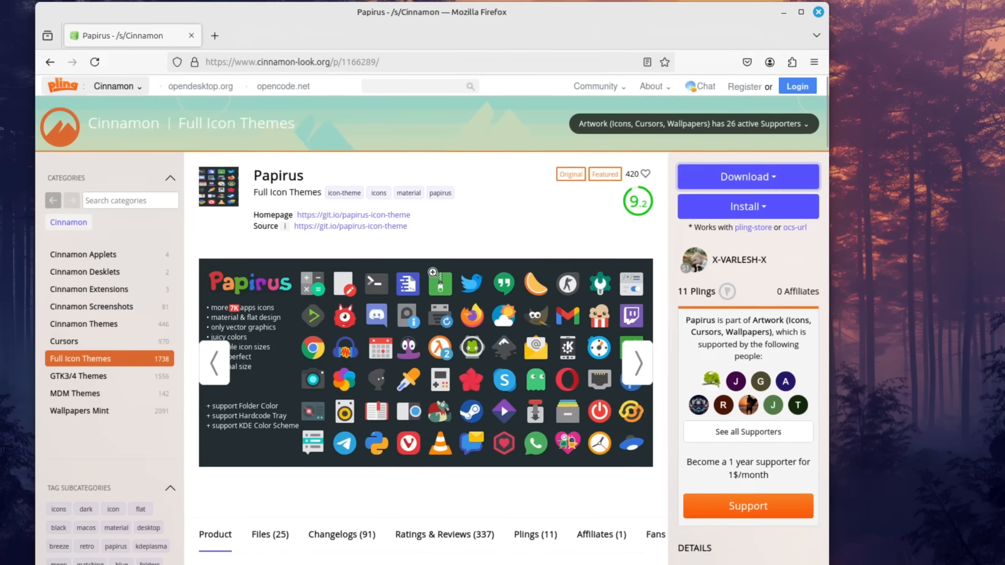
- Browse GTK3/4 Themes, open Jasper-gtk-theme, and download the Jasper archive
scroll(down, 3)
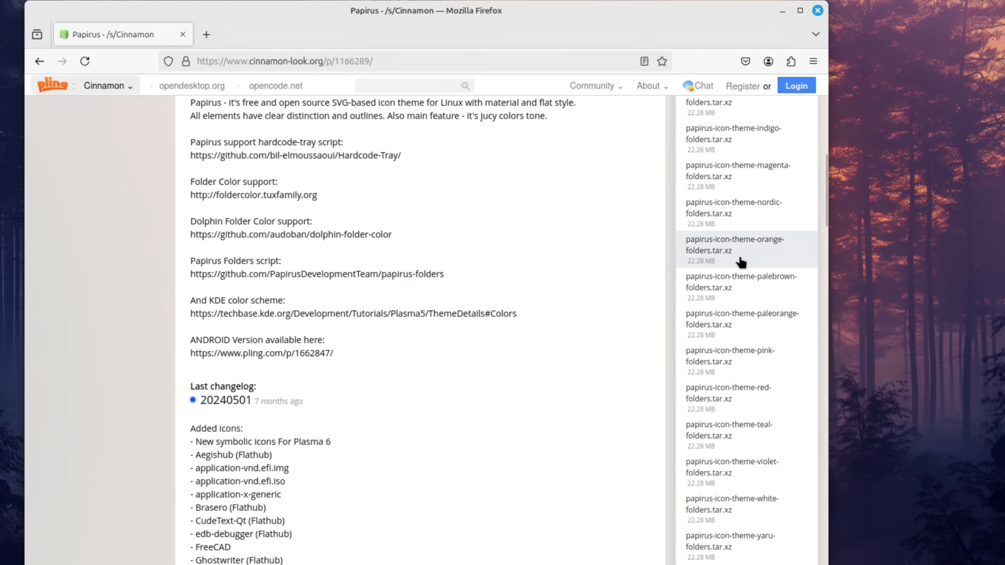
scroll(down, 3)
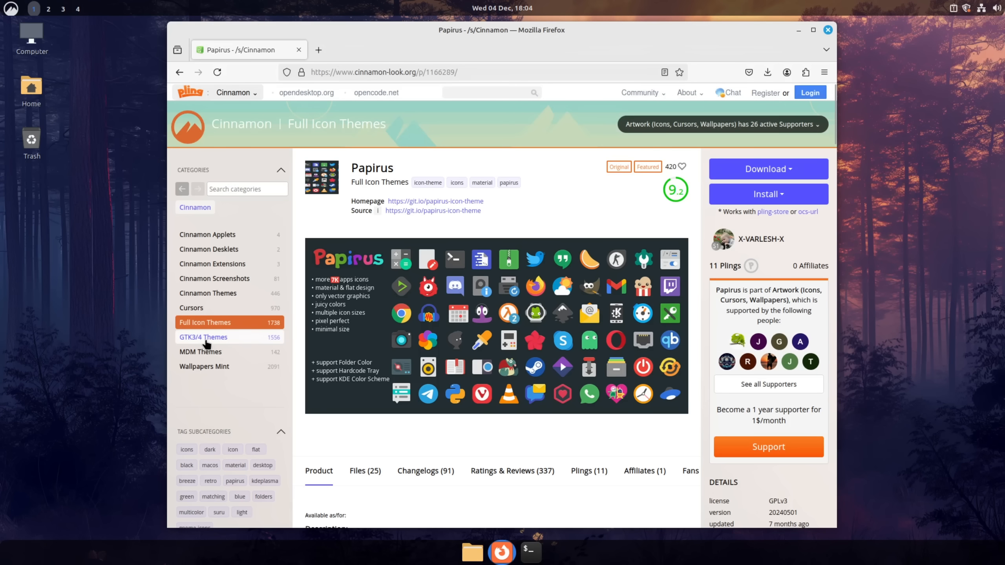
click(204, 338)
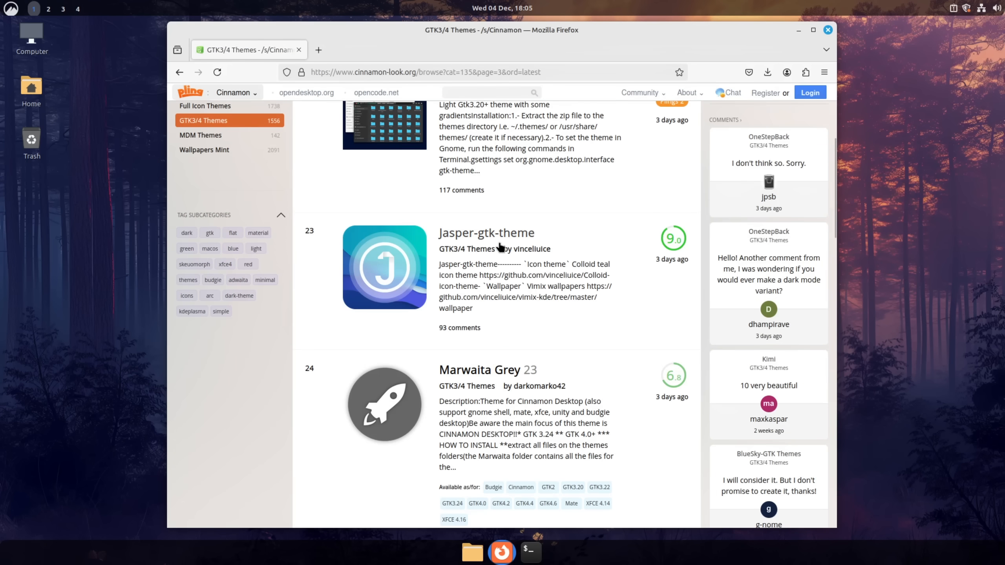
click(486, 233)
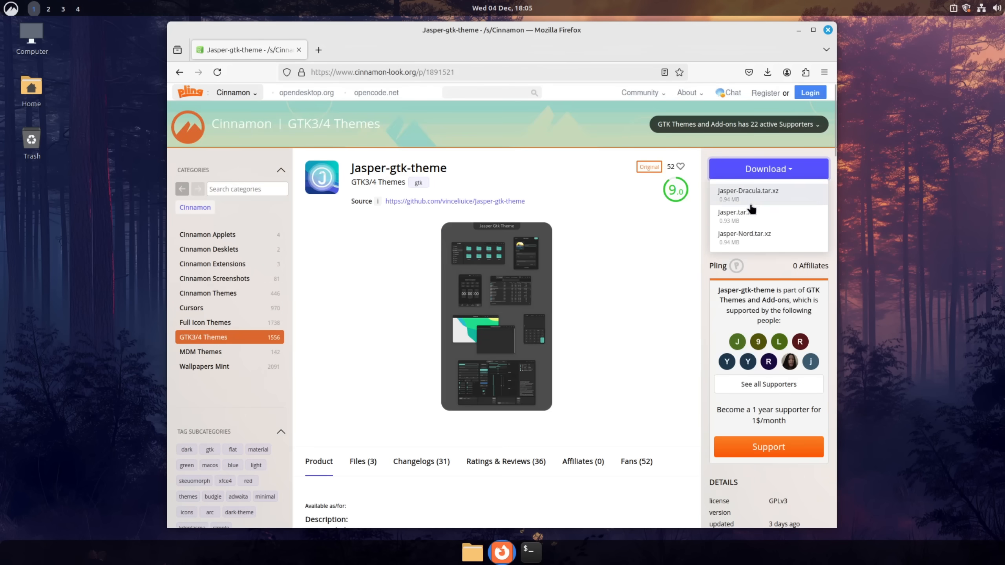
click(472, 550)
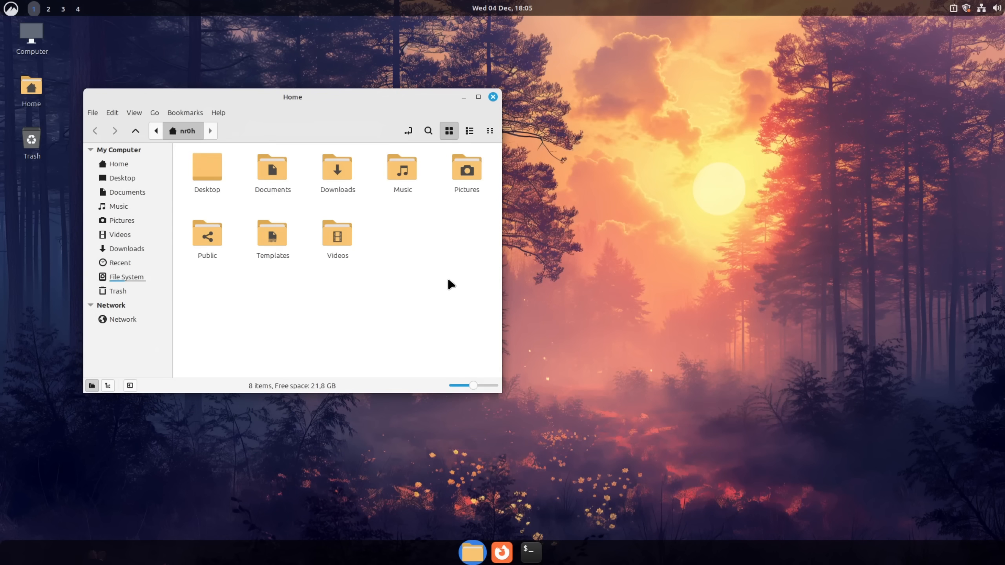
- Extract Jasper.tar.xz in Downloads and open the extracted Papirus yellow-folders directory
key(ctrl+h)
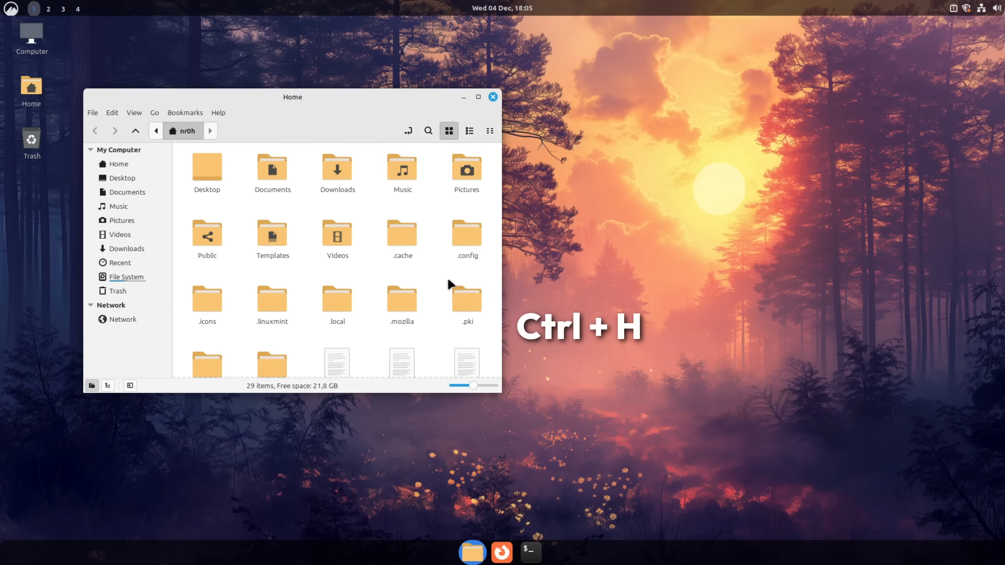
key(ctrl+h)
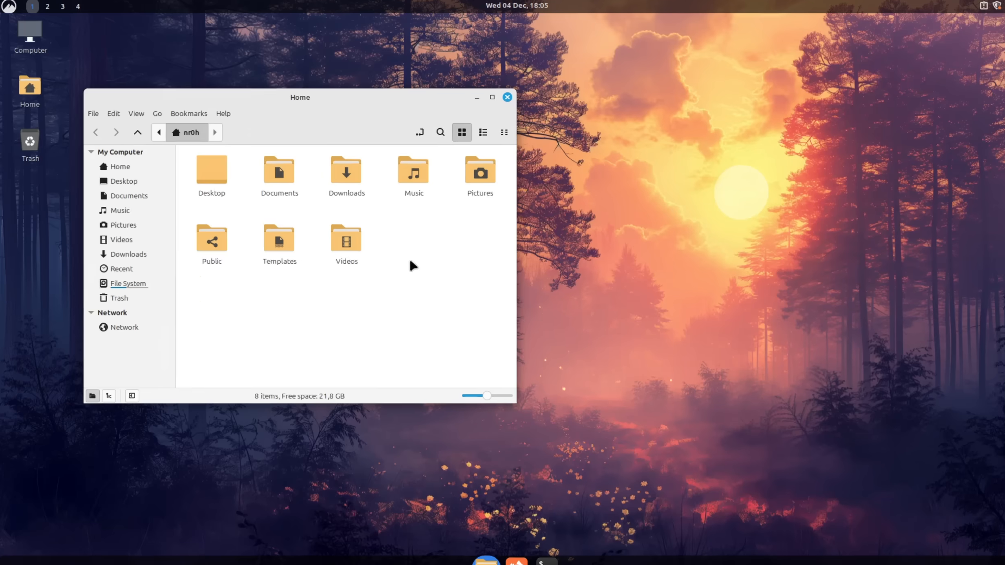
click(136, 114)
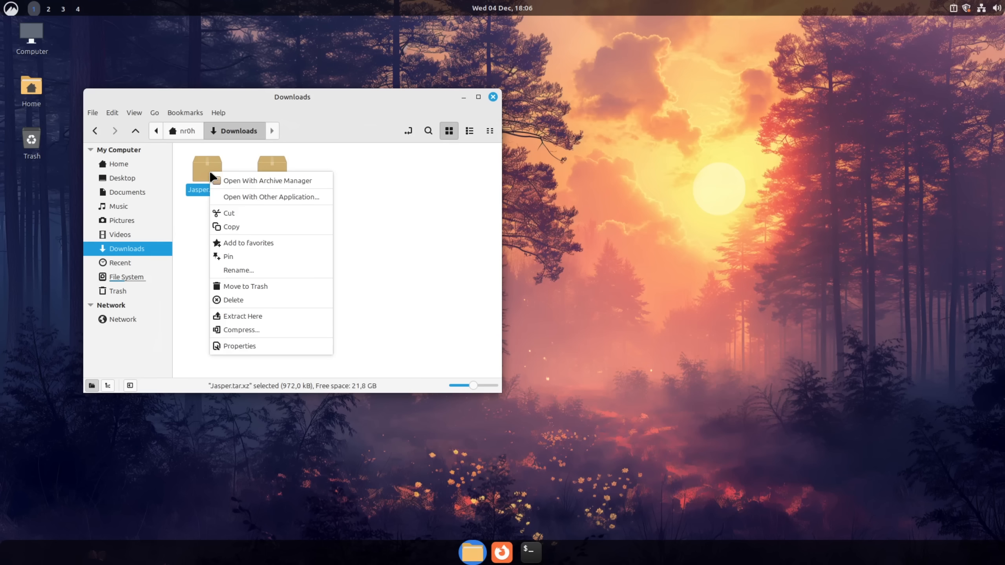
click(242, 316)
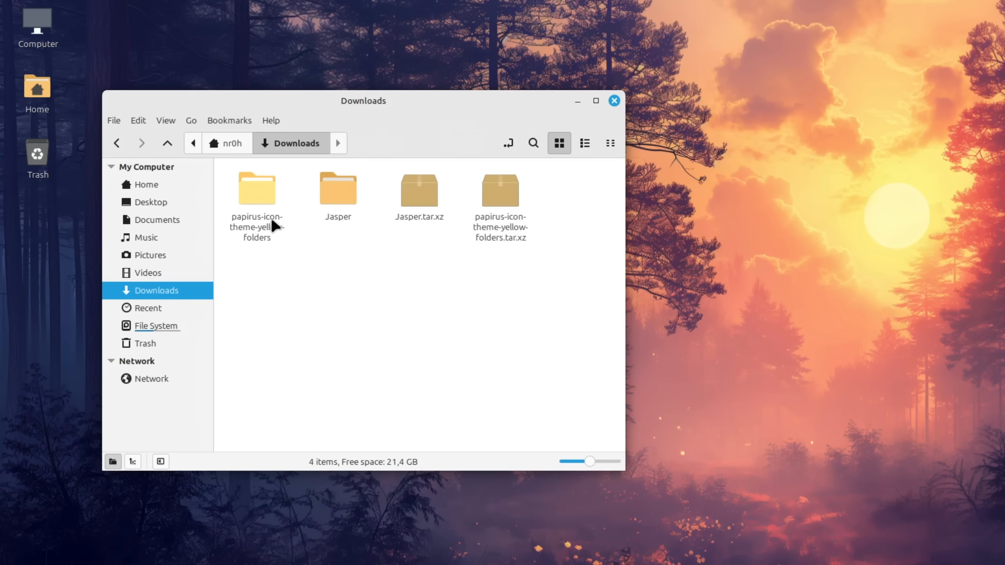
double_click(256, 188)
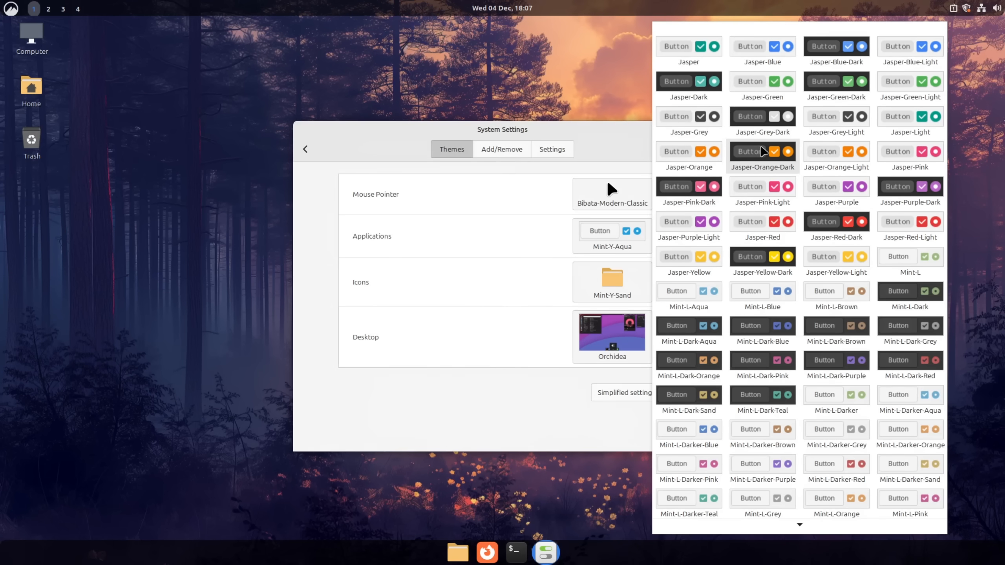
- Apply Jasper-Orange-Dark as the application theme and Papirus as the icon theme
click(761, 151)
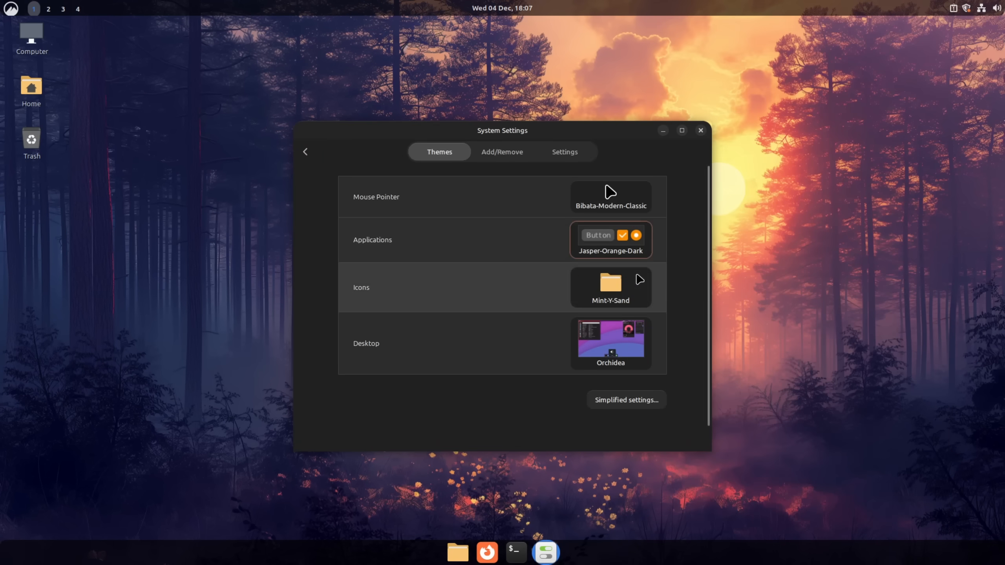
click(610, 288)
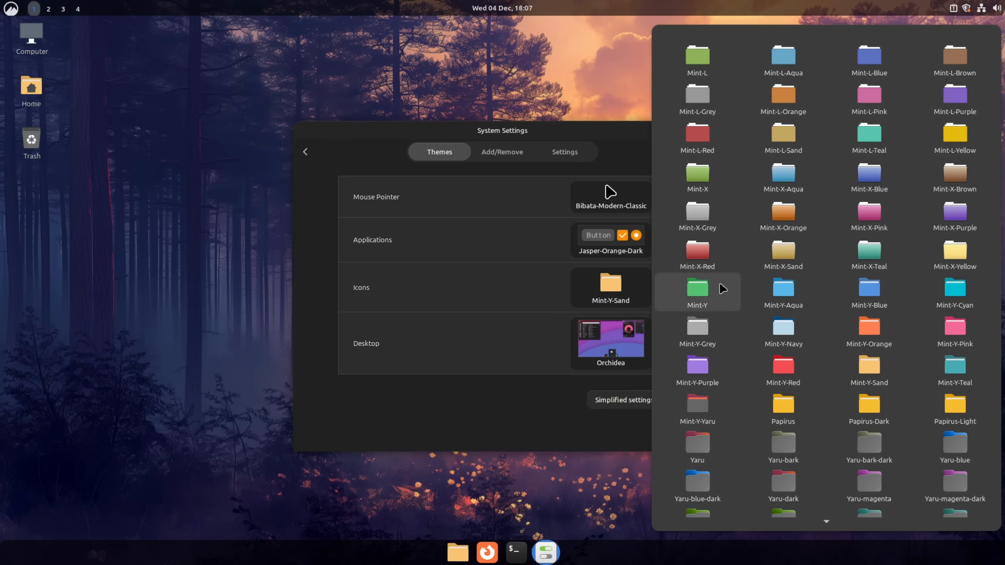
click(782, 406)
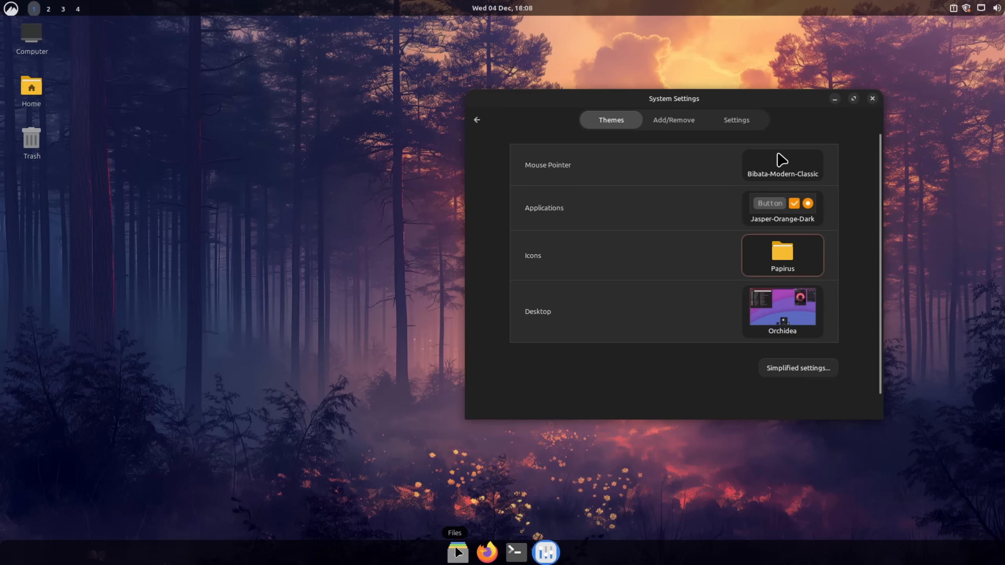
click(457, 552)
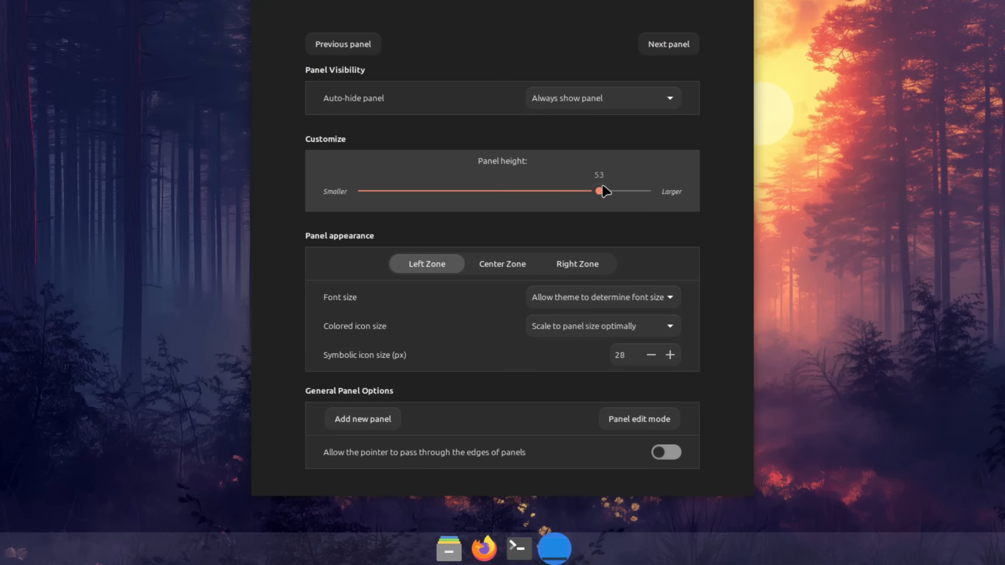
- Drag the Panel height slider to 53 in Panel settings
click(601, 99)
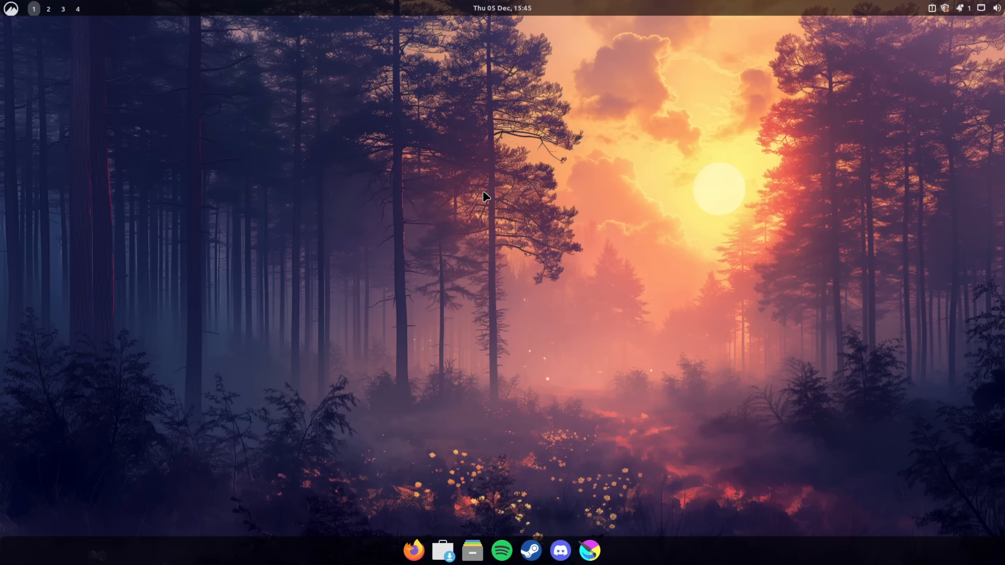
- Open Add Desklets from the desktop menu and select the Weather desklet
right_click(483, 197)
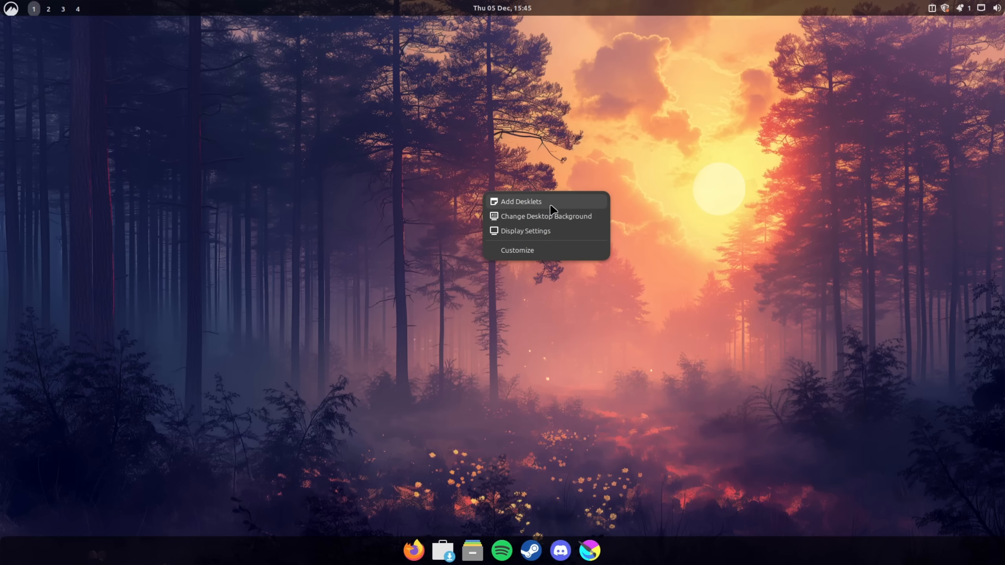
click(520, 201)
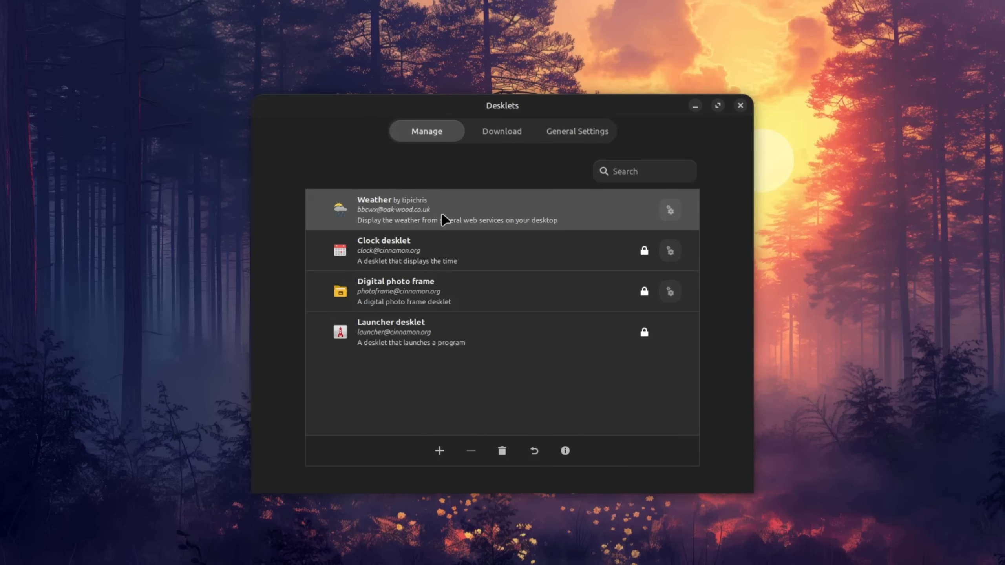
click(439, 450)
text(ex)
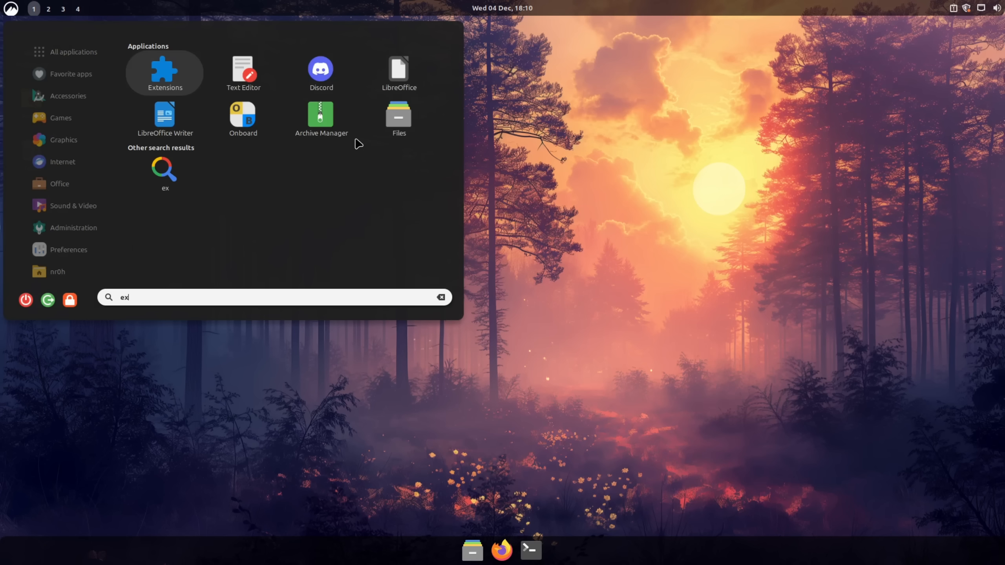
- Add the Transparent panels extension, apply the OrchideaDock desktop theme, and open Hot Corners
click(164, 73)
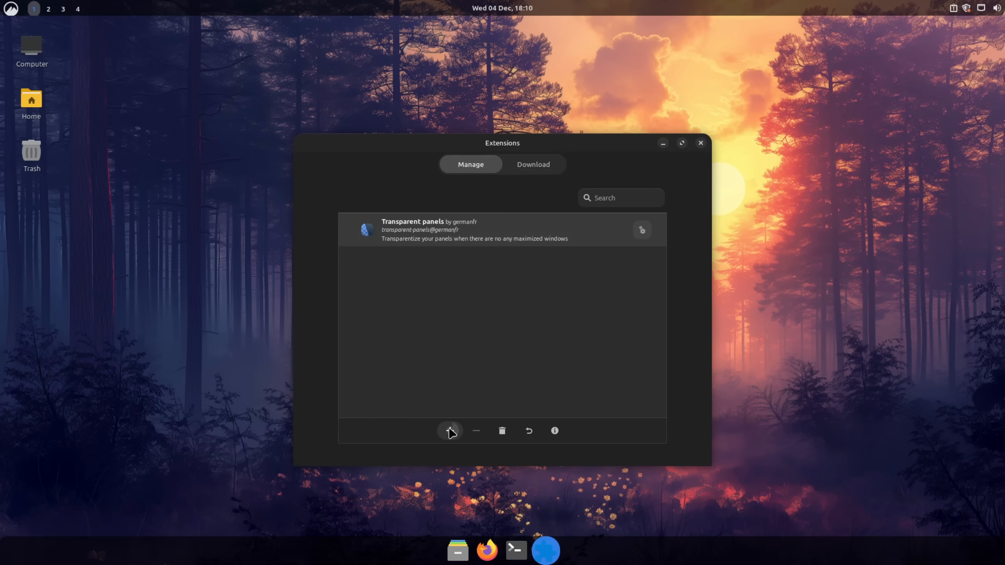
click(449, 431)
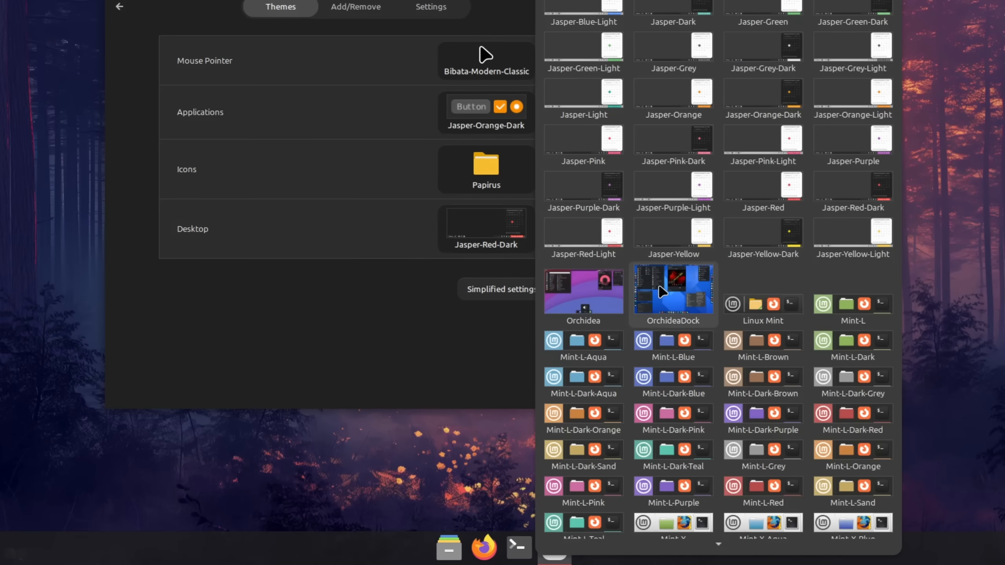
click(673, 292)
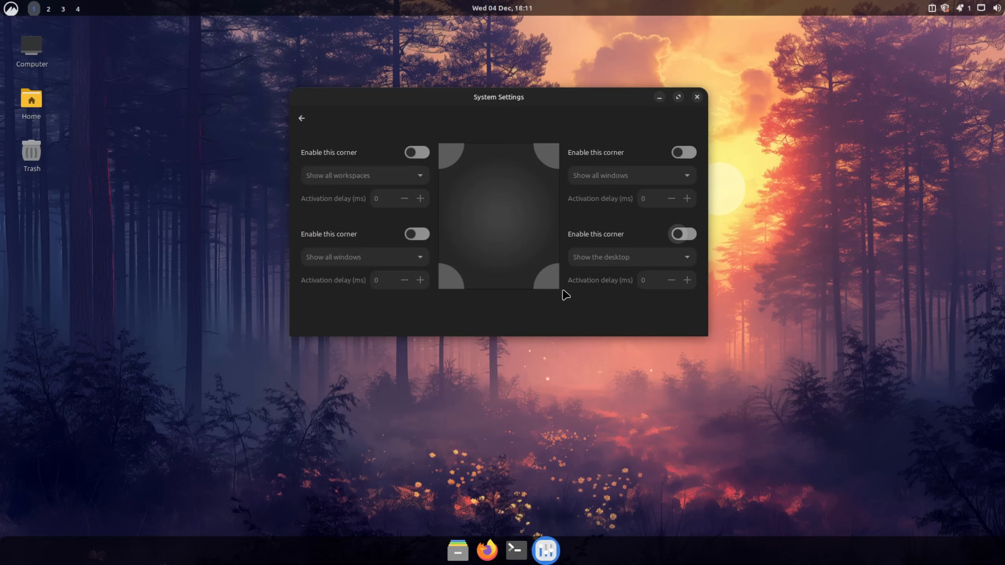
click(415, 152)
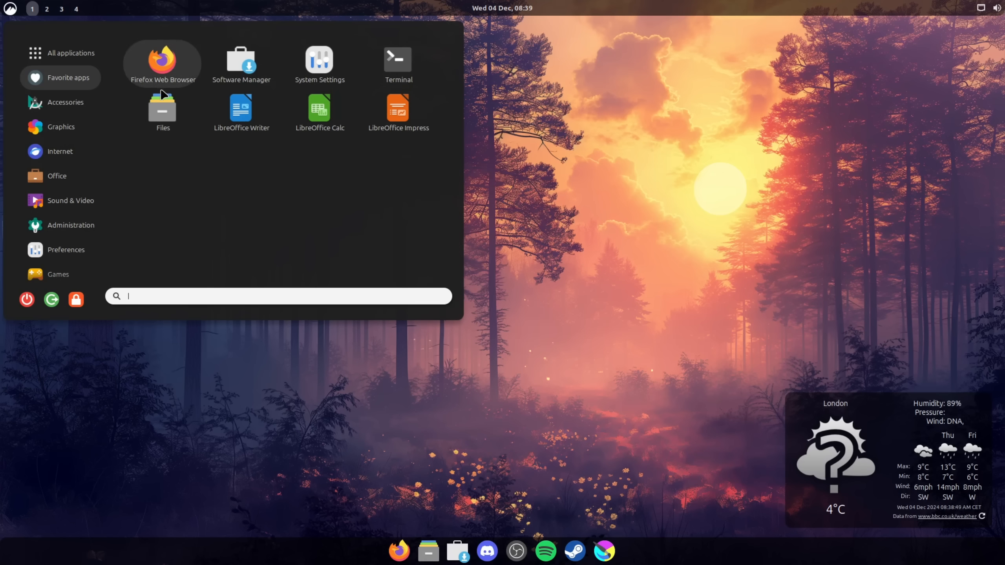
mouse_move(397, 138)
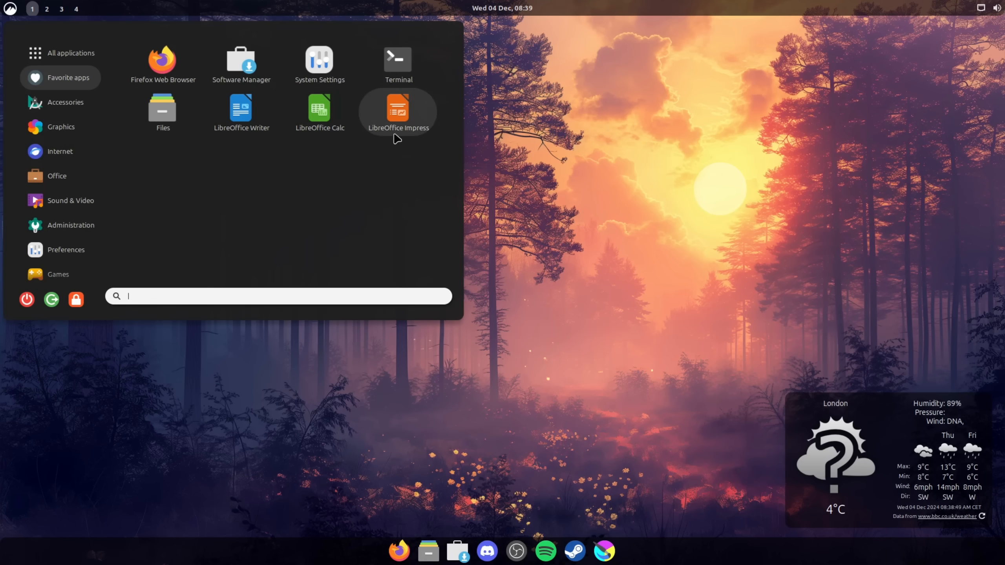
mouse_move(527, 562)
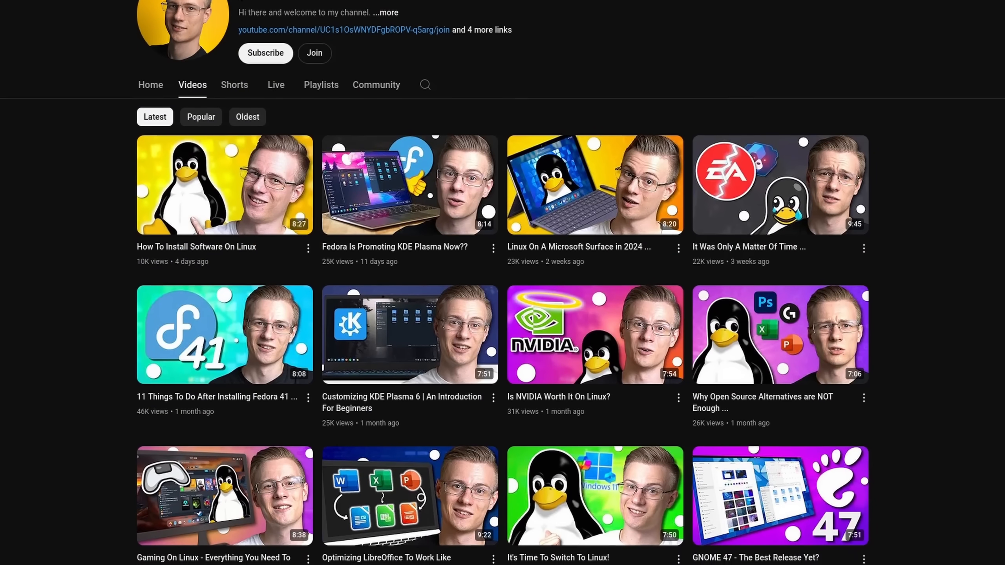
- Browse the channel's Join membership tiers, then go to its merch store
click(314, 53)
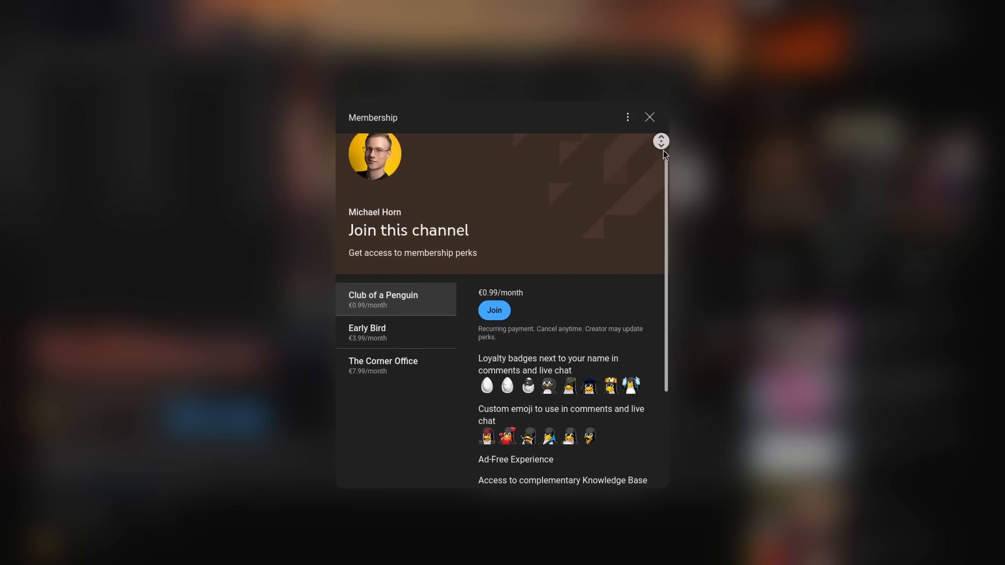
scroll(down, 3)
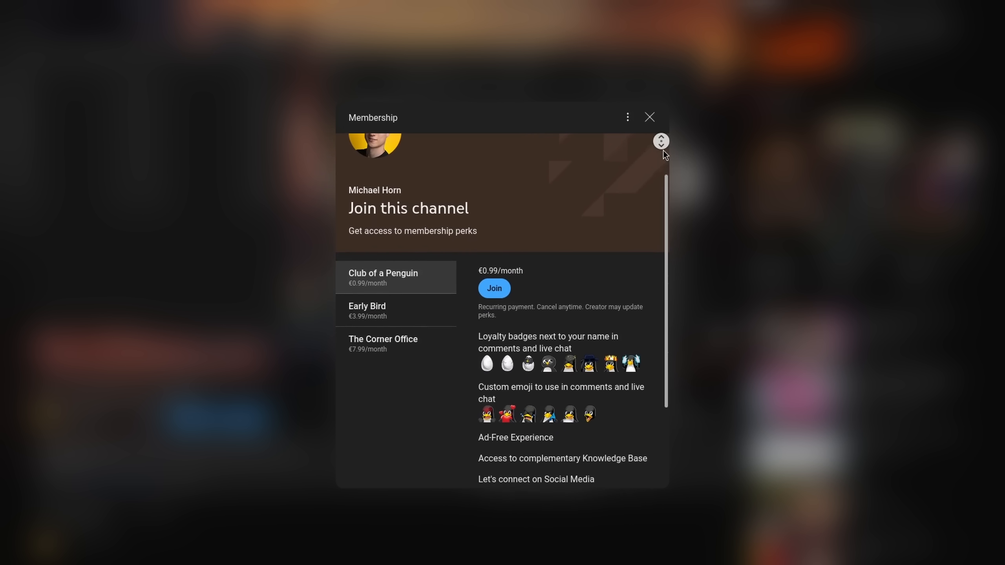
click(648, 117)
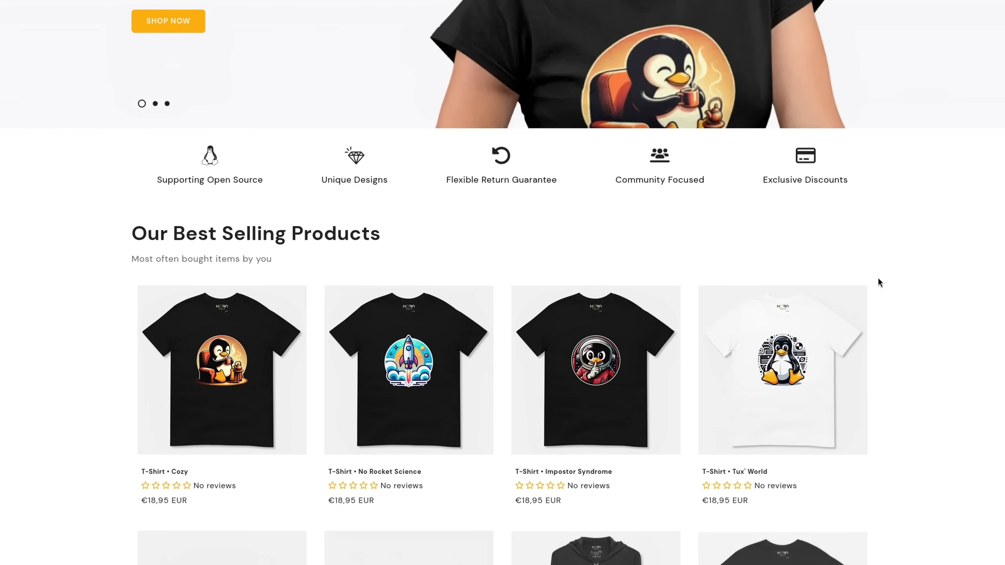